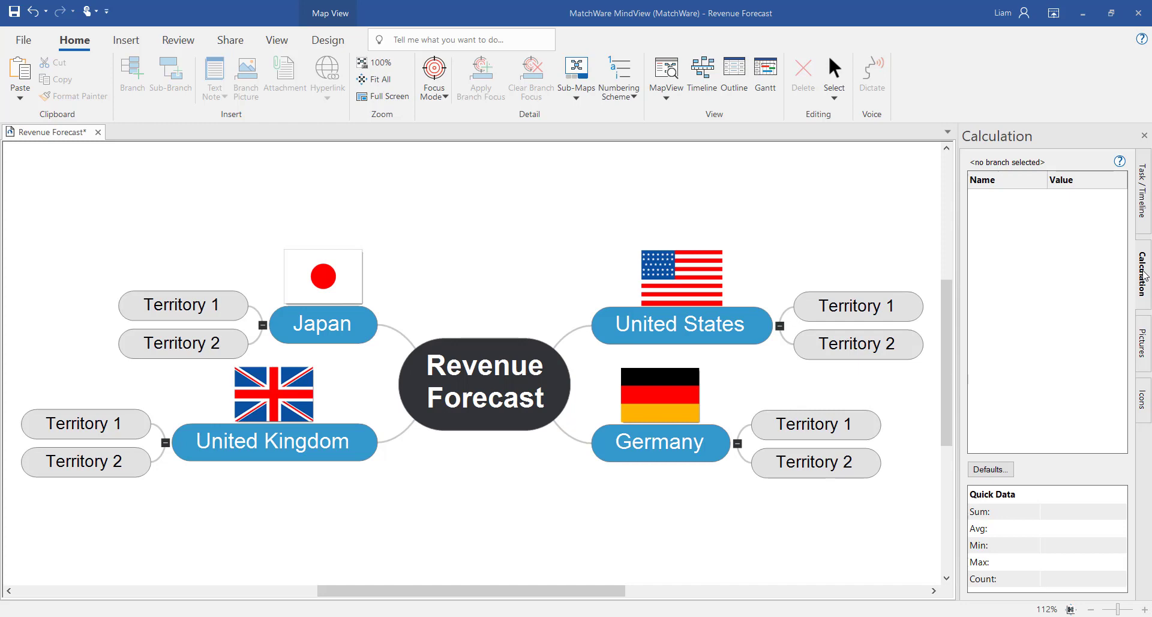
{"action": "mouse_move", "coordinate": [858, 270]}
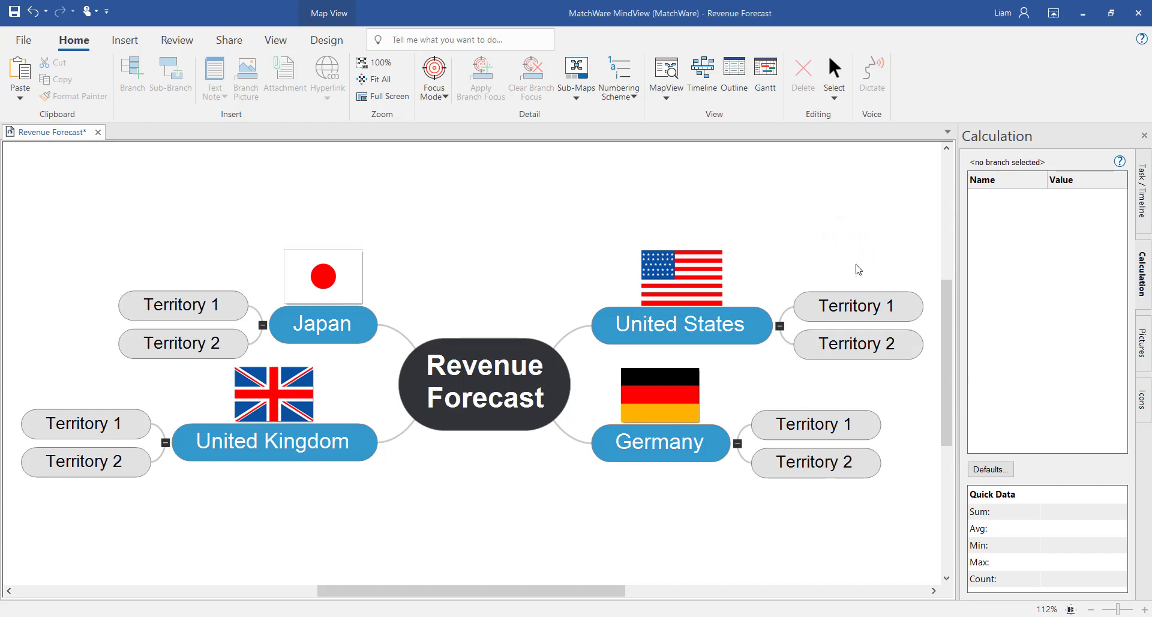
Step: Add Budget, Actual and Difference calculation fields to Territory 1 under United States
{"action": "left_click", "coordinate": [855, 306]}
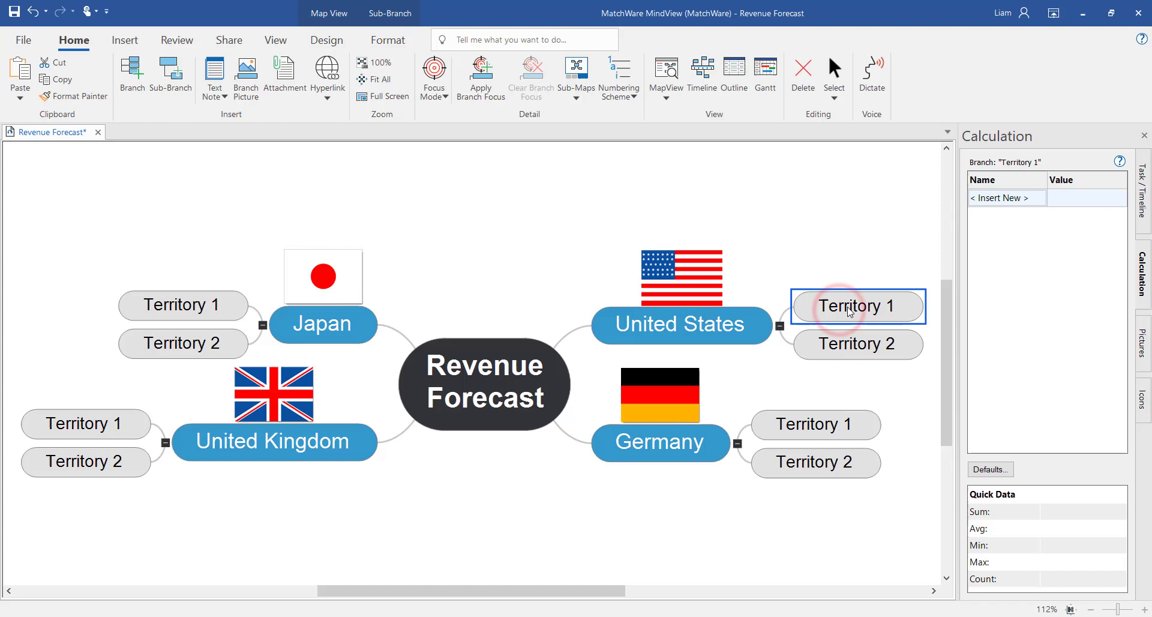
{"action": "left_click", "coordinate": [1005, 198]}
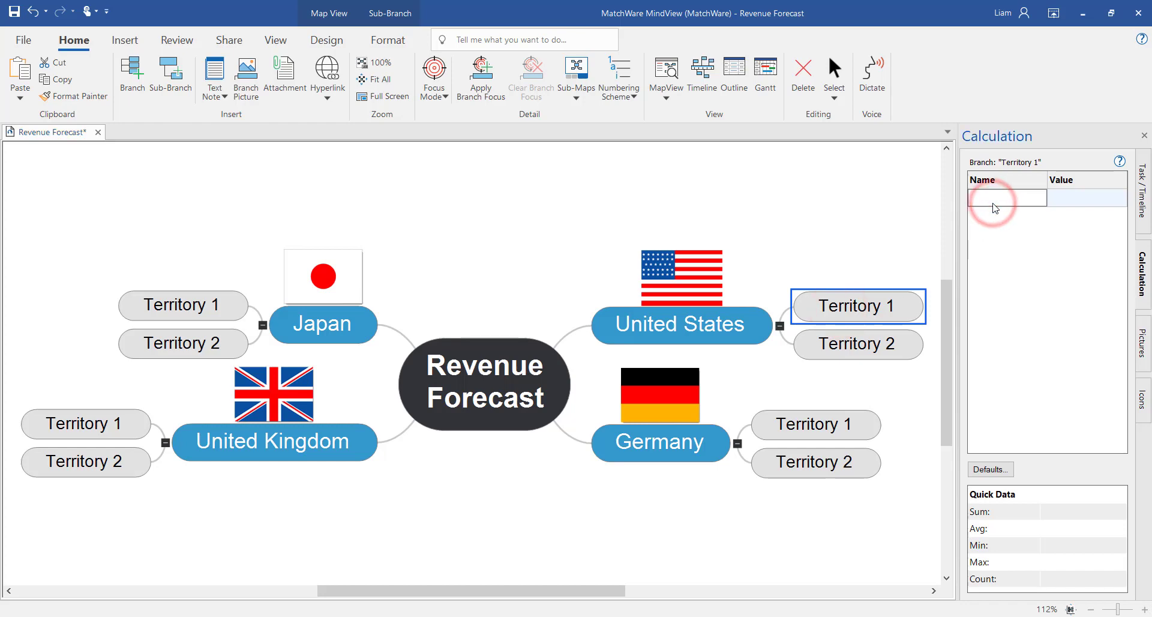
{"action": "type", "text": "Budget"}
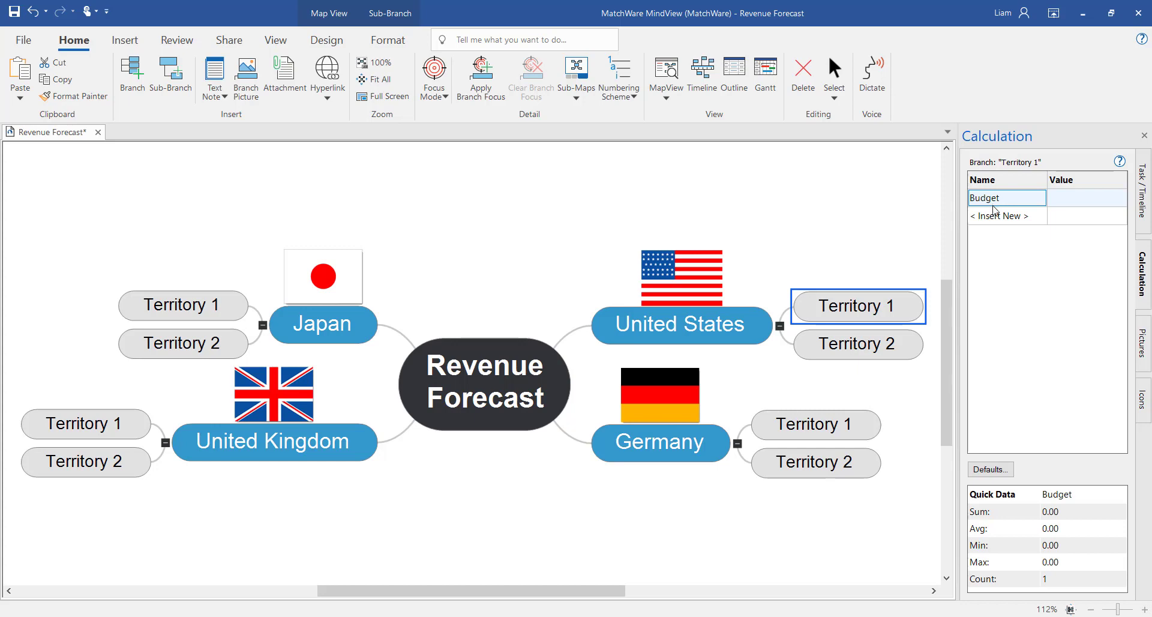
{"action": "left_click", "coordinate": [1001, 215]}
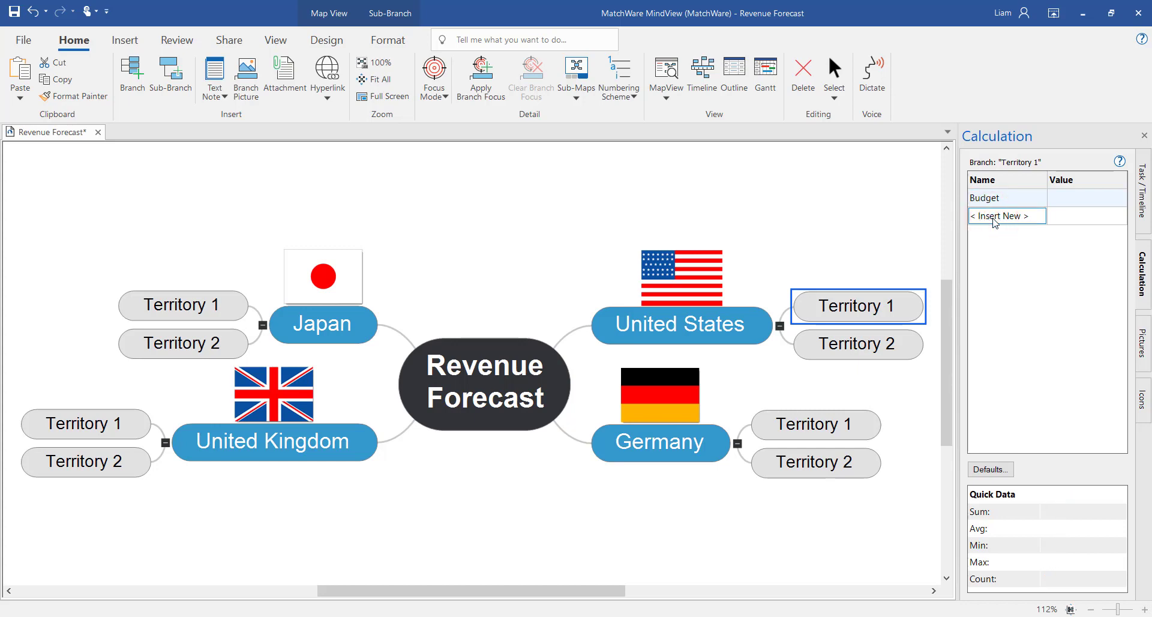
{"action": "type", "text": "Actual"}
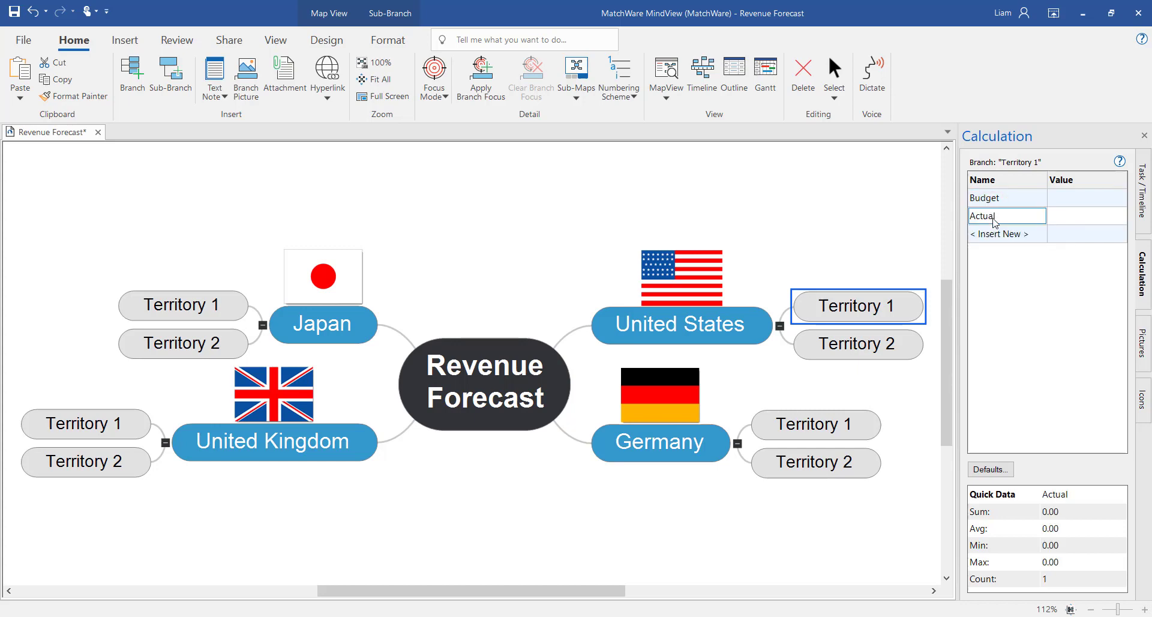
{"action": "left_click", "coordinate": [1000, 234]}
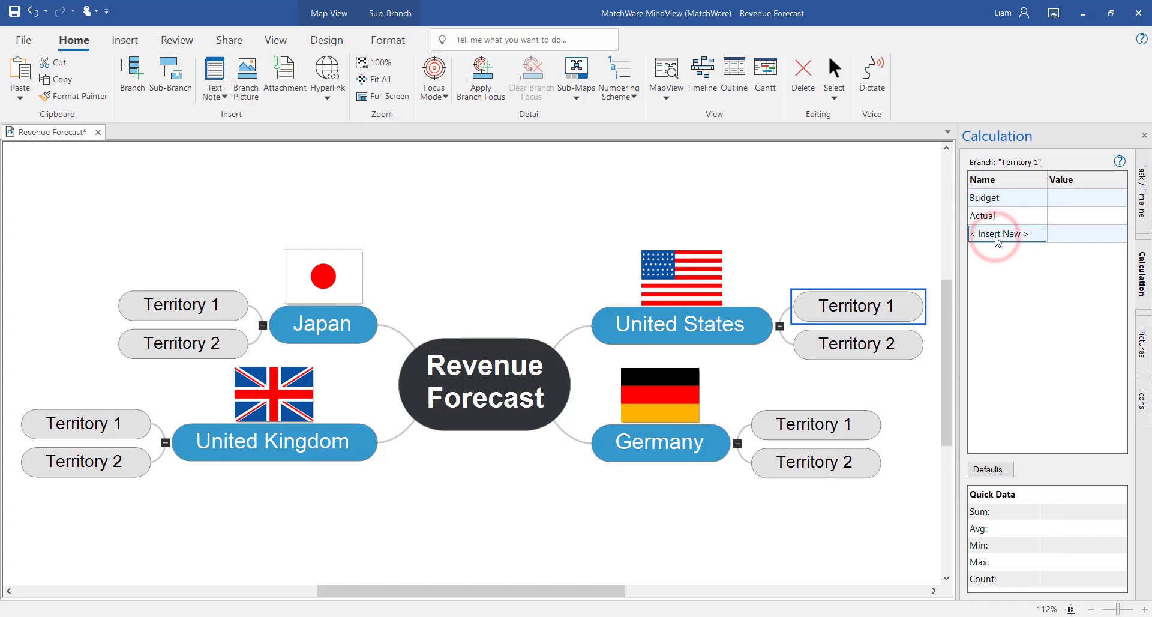
{"action": "type", "text": "Difference"}
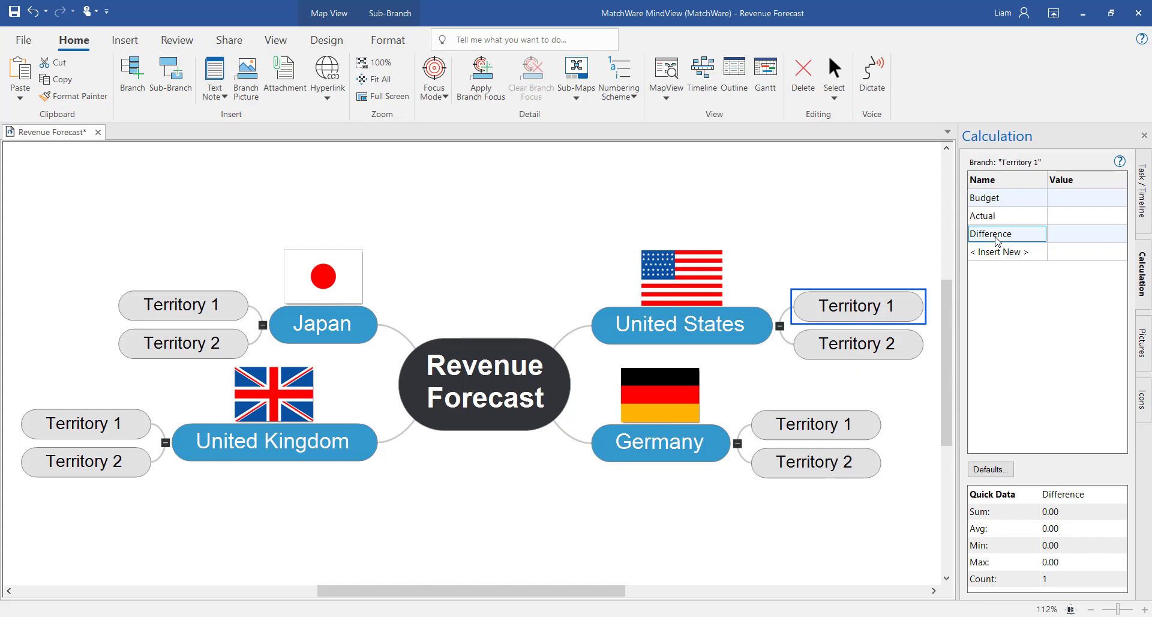
Step: Enter Budget 6000000 and Actual 5400000 for Territory 1
{"action": "left_click", "coordinate": [1087, 198]}
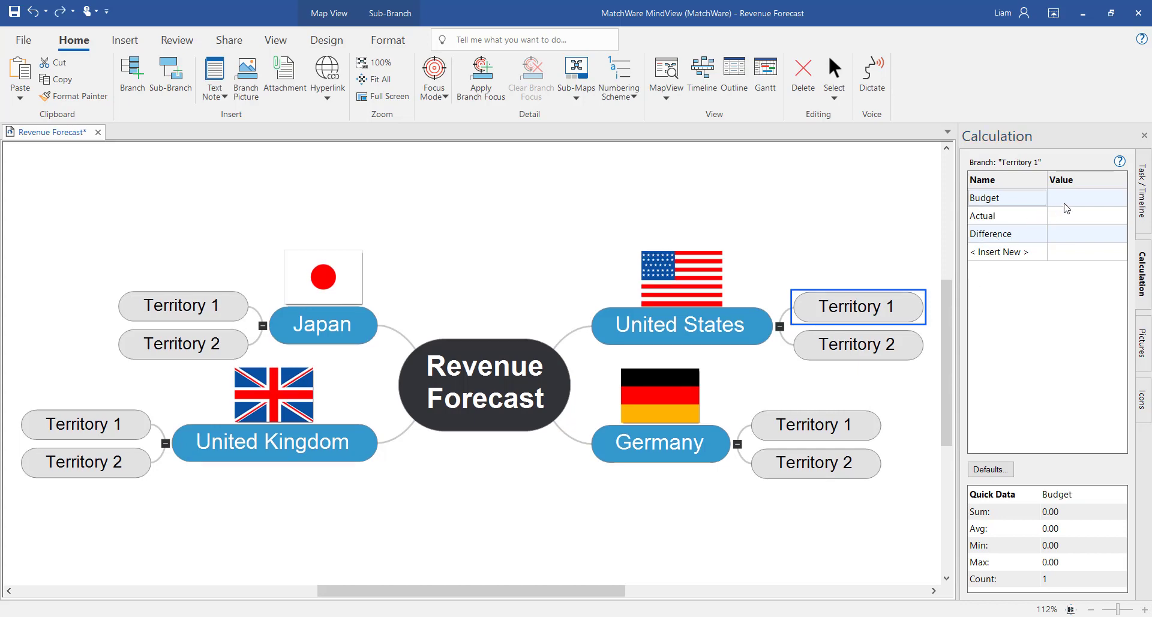
{"action": "left_click", "coordinate": [1087, 198]}
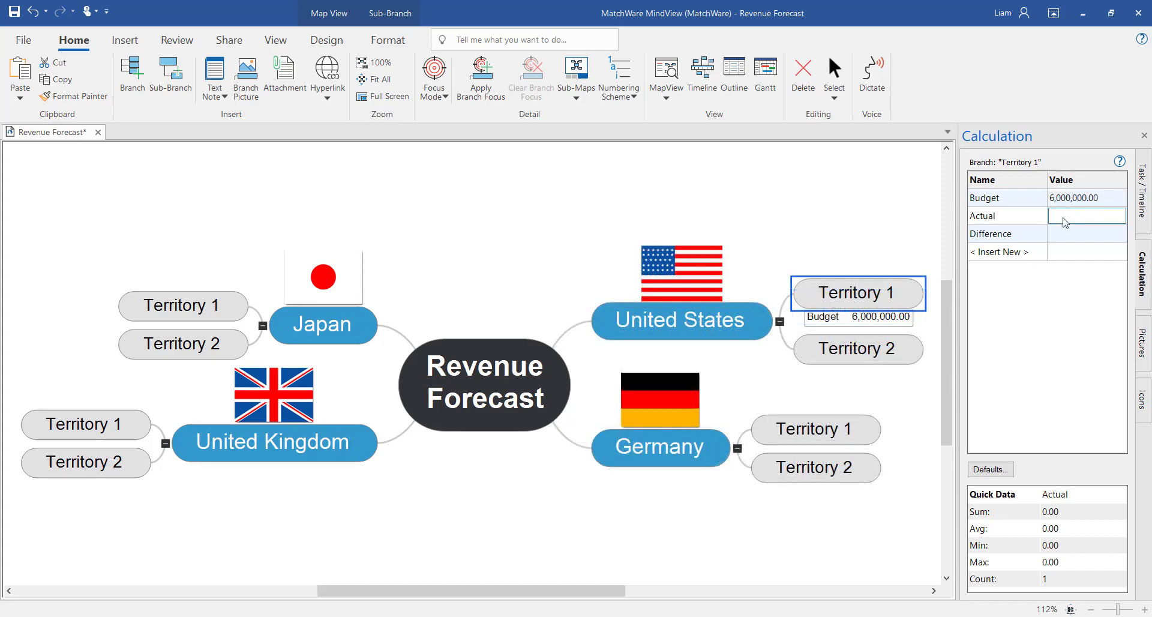
{"action": "type", "text": "540"}
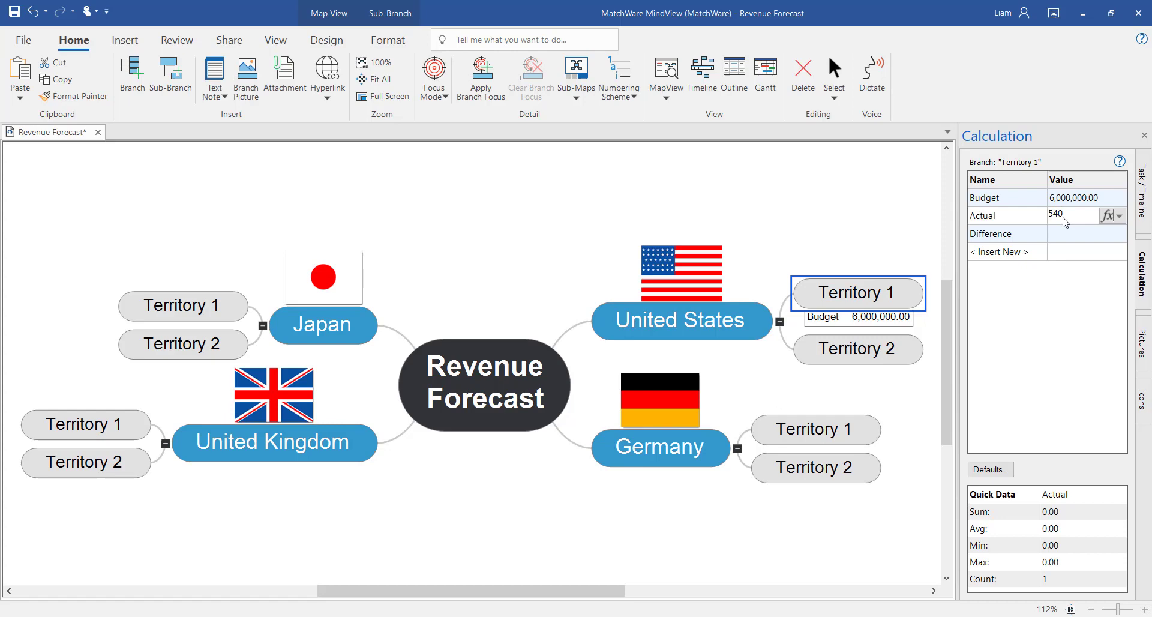
{"action": "type", "text": "5400000"}
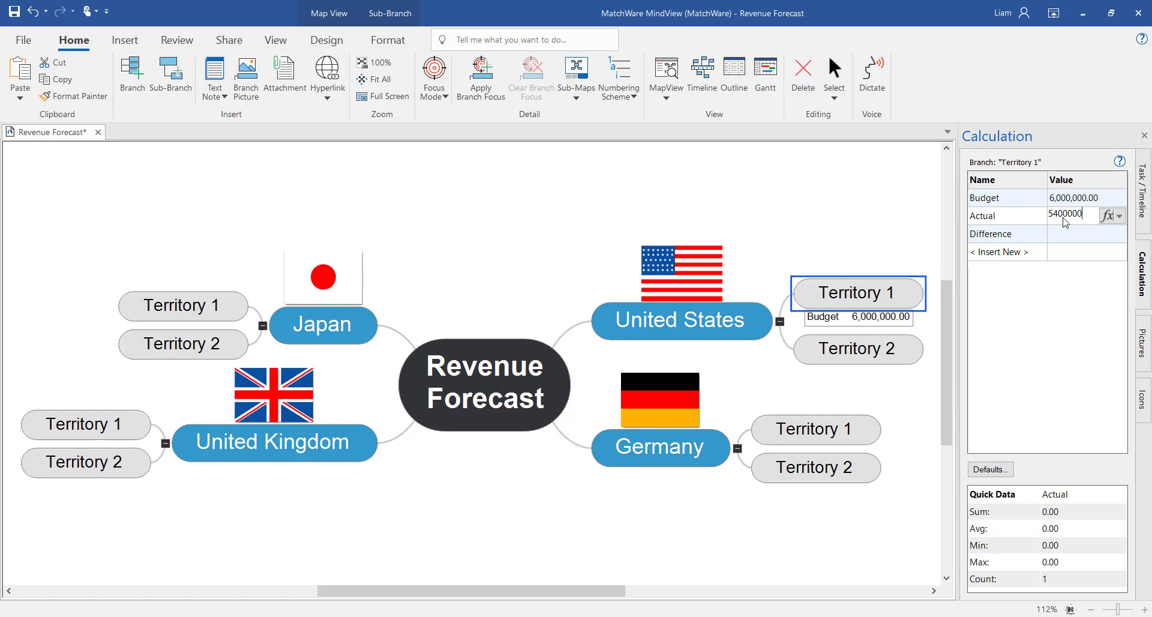
{"action": "key", "text": "Return"}
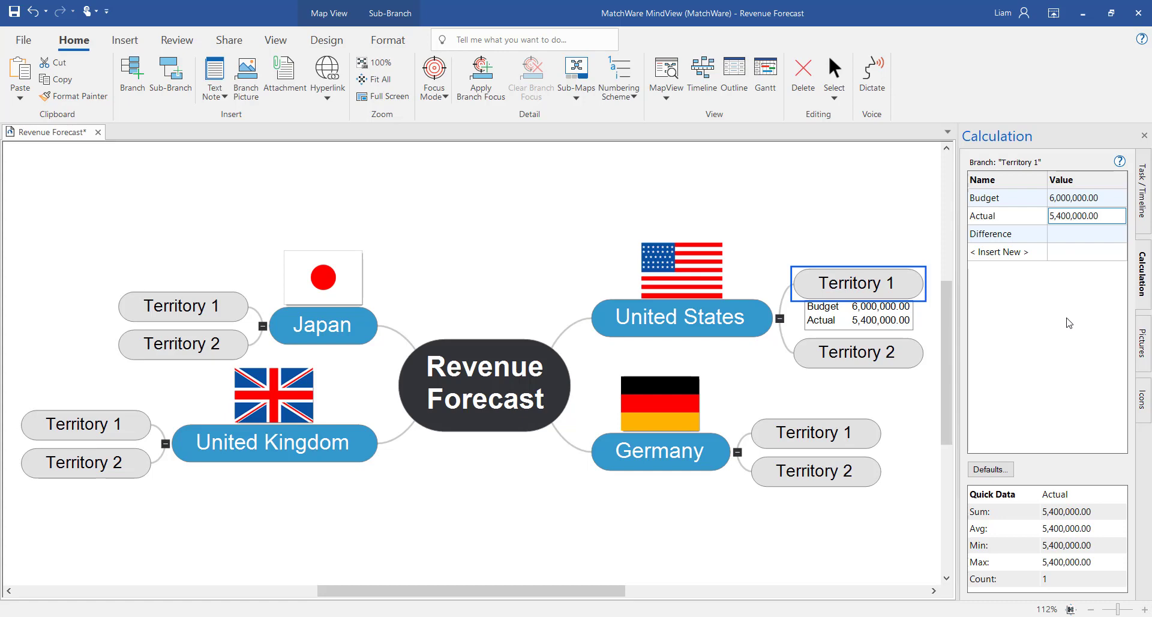
{"action": "mouse_move", "coordinate": [1058, 324]}
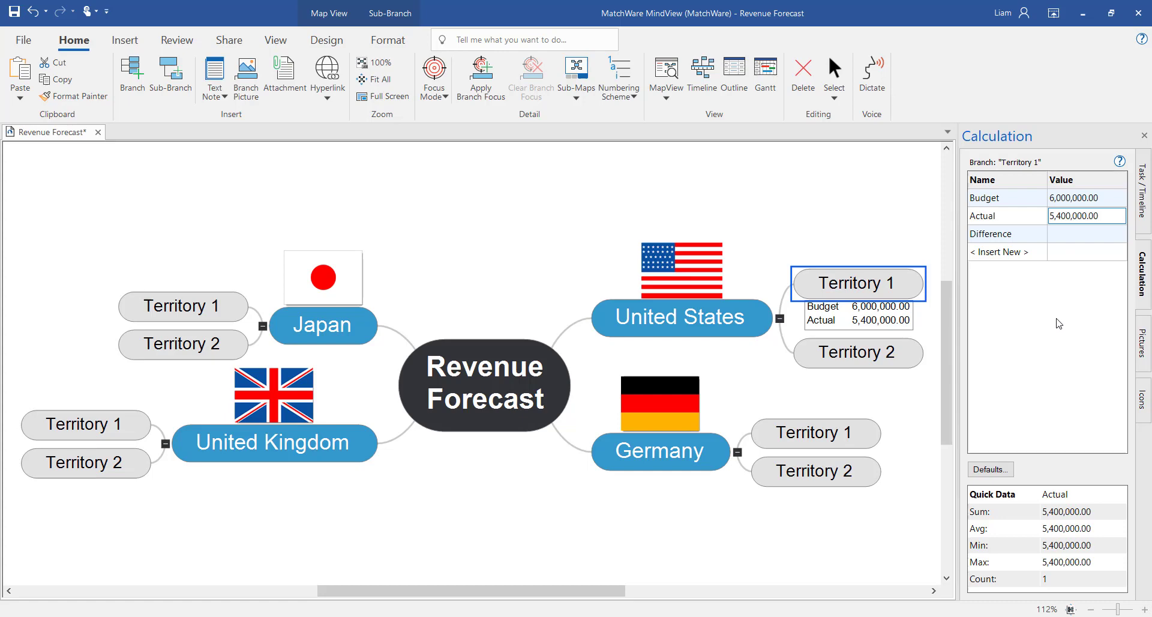
{"action": "mouse_move", "coordinate": [934, 342]}
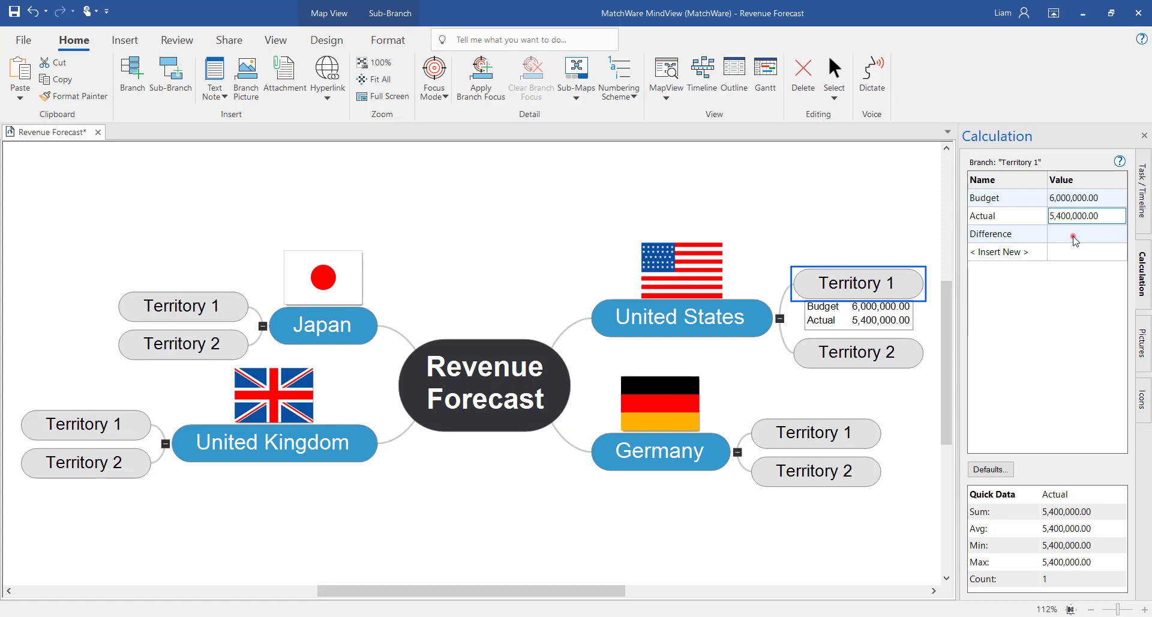
Step: Build the Difference formula as Budget minus Actual, giving 600,000.00
{"action": "left_click", "coordinate": [1088, 234]}
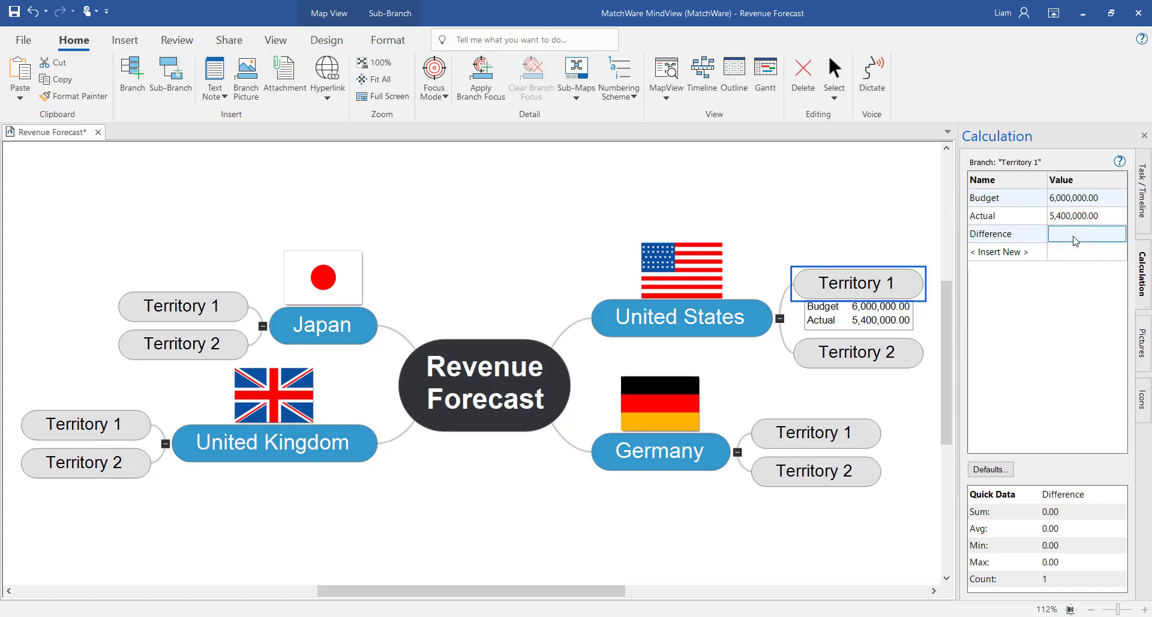
{"action": "left_click", "coordinate": [1086, 234]}
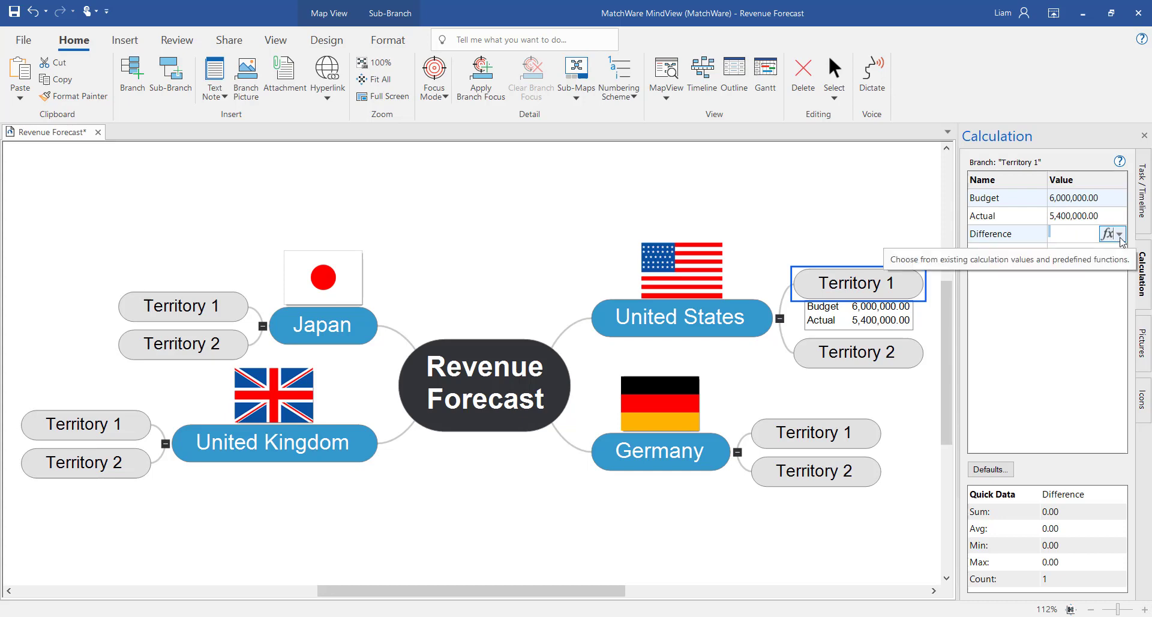
{"action": "left_click", "coordinate": [1124, 235]}
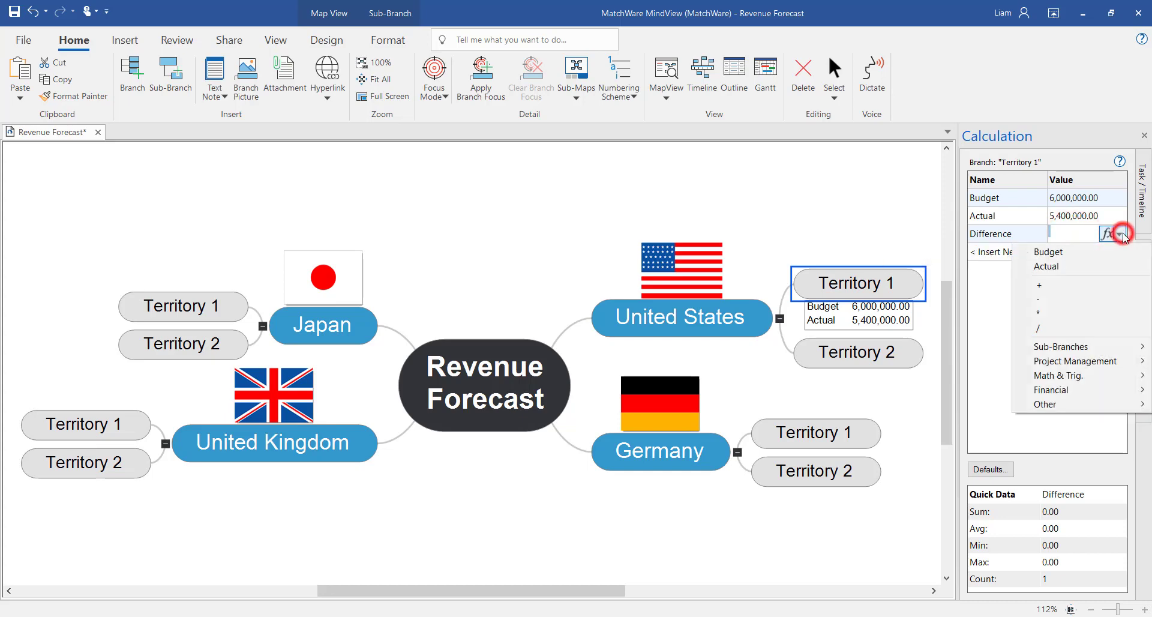
{"action": "left_click", "coordinate": [1047, 252]}
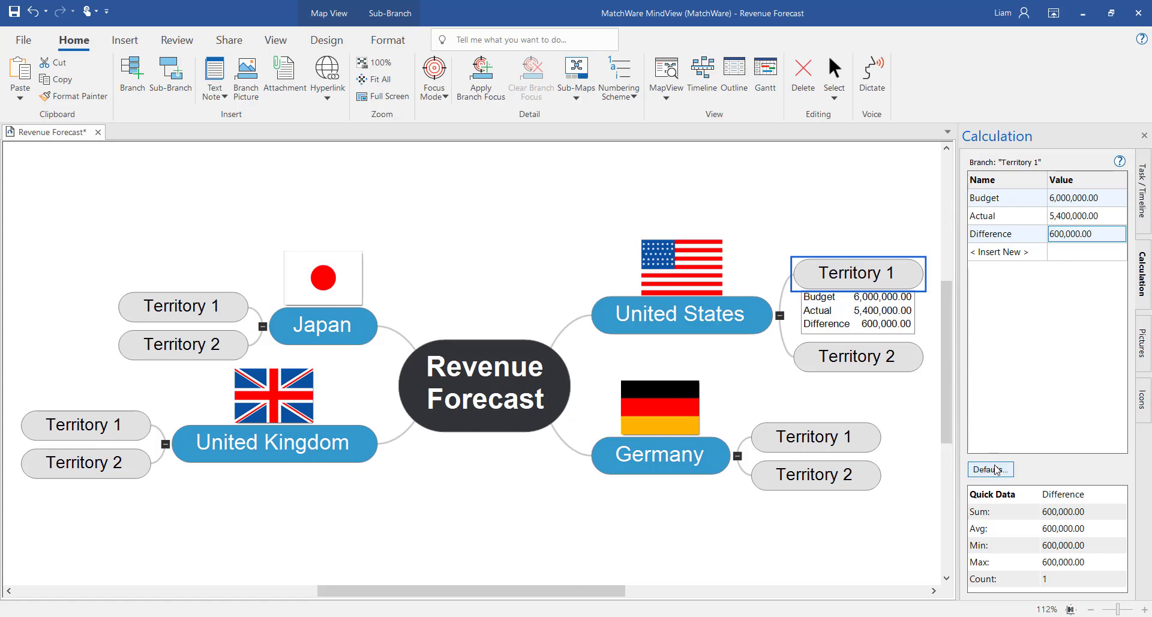
Step: Set £ currency with 2 decimals for all three fields and Difference default {Budget}-{Actual}
{"action": "left_click", "coordinate": [990, 469]}
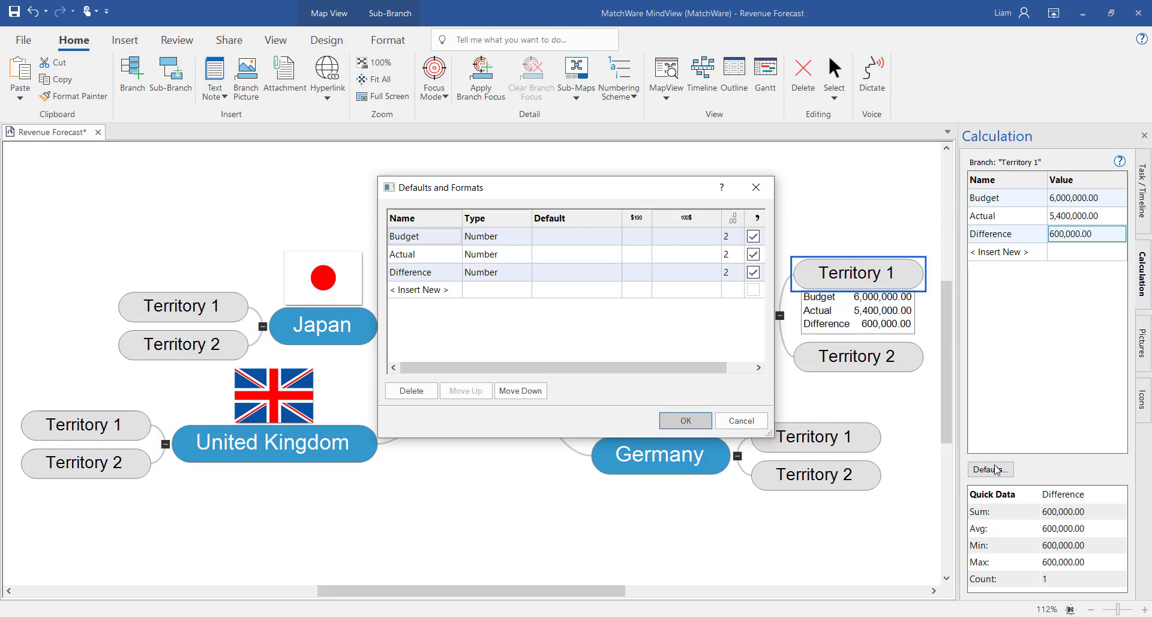
{"action": "mouse_move", "coordinate": [653, 264]}
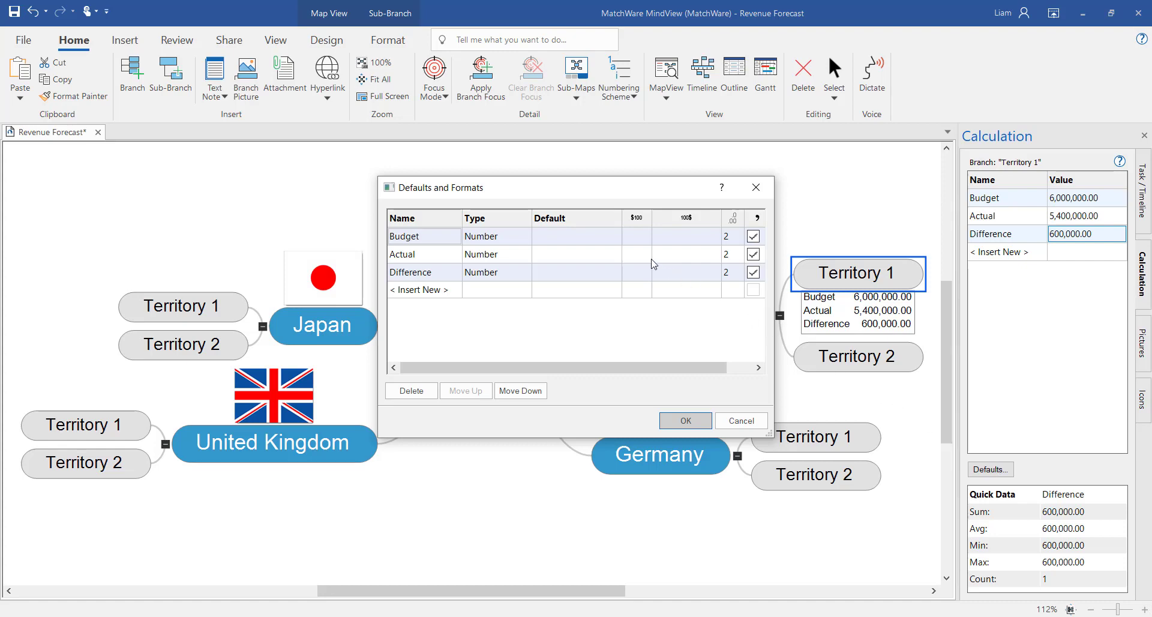
{"action": "left_click", "coordinate": [644, 235]}
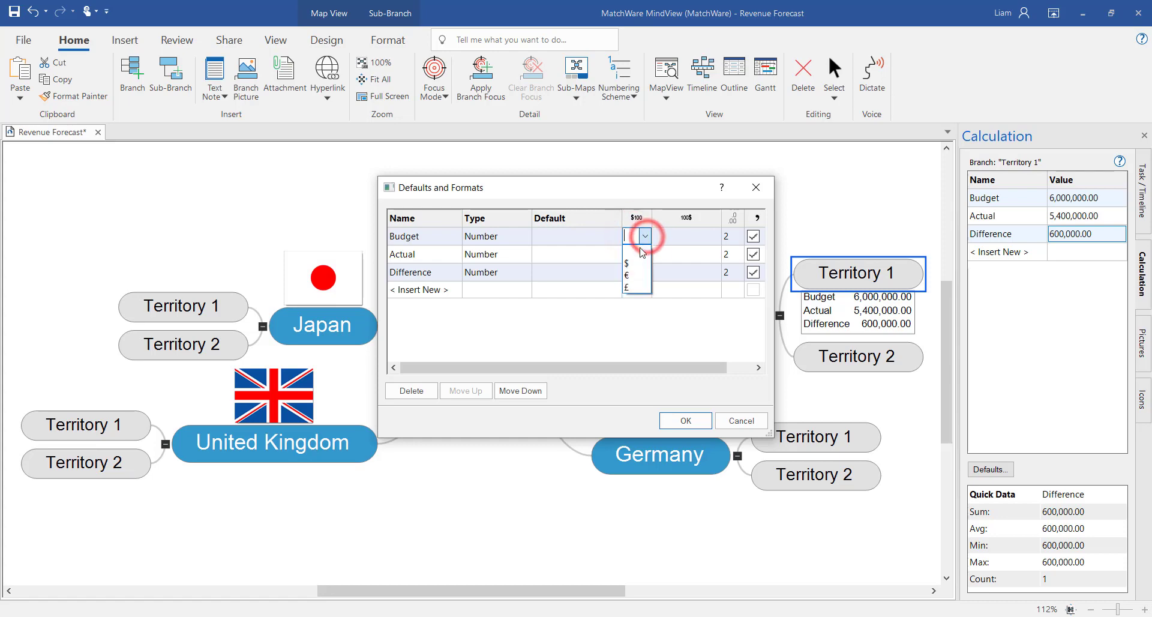
{"action": "left_click", "coordinate": [627, 288]}
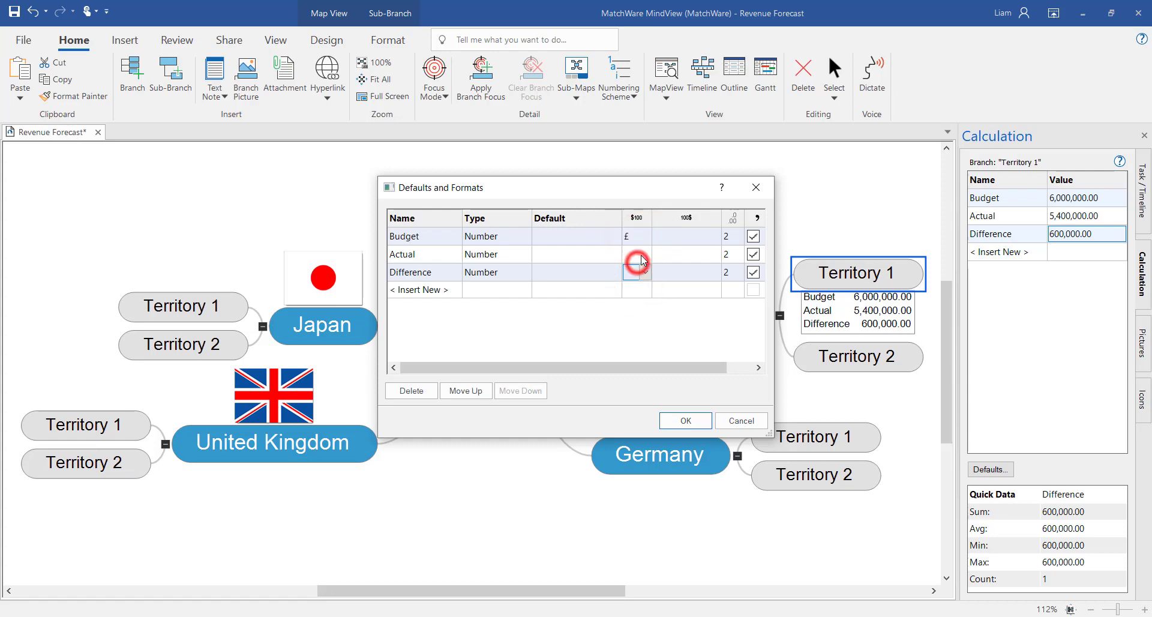
{"action": "left_click", "coordinate": [636, 253]}
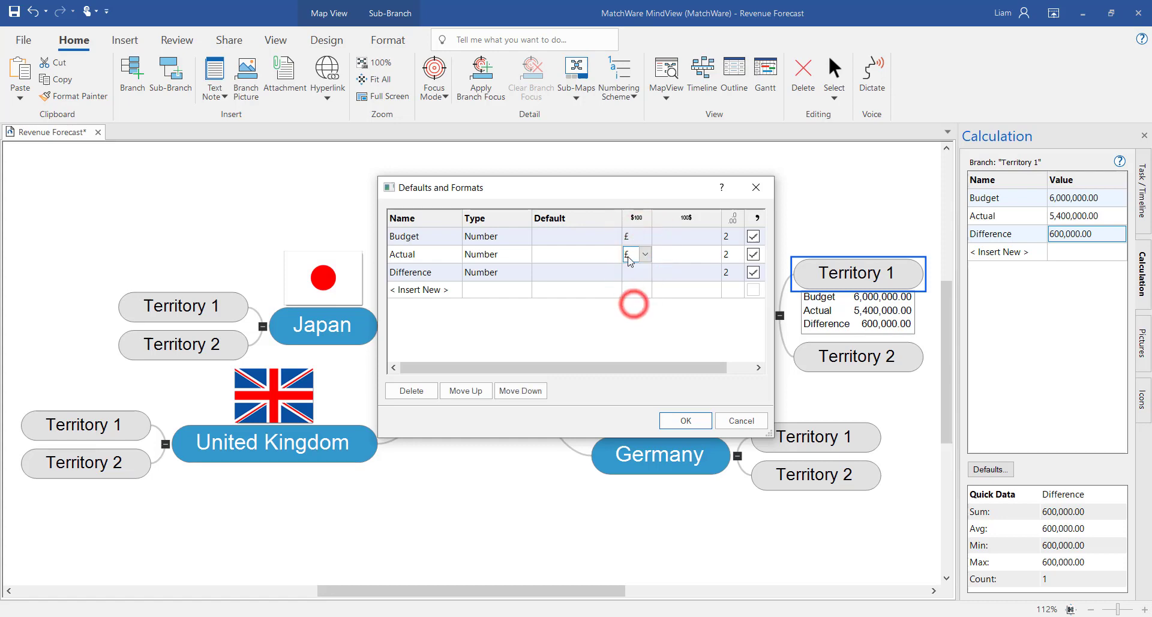
{"action": "left_click", "coordinate": [644, 271]}
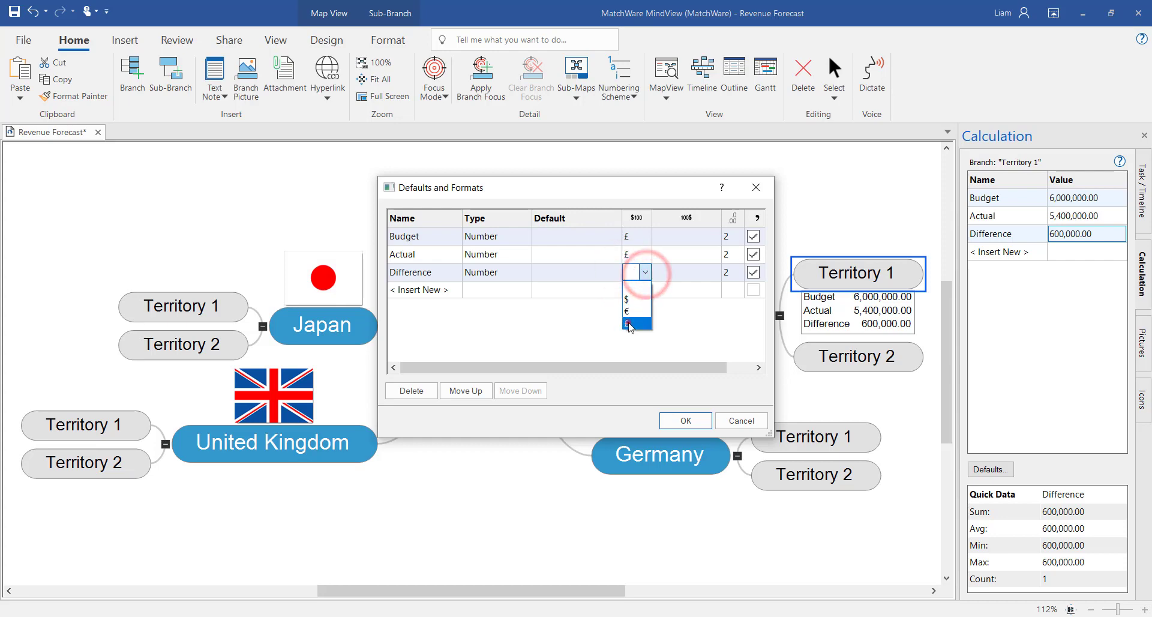
{"action": "left_click", "coordinate": [628, 324]}
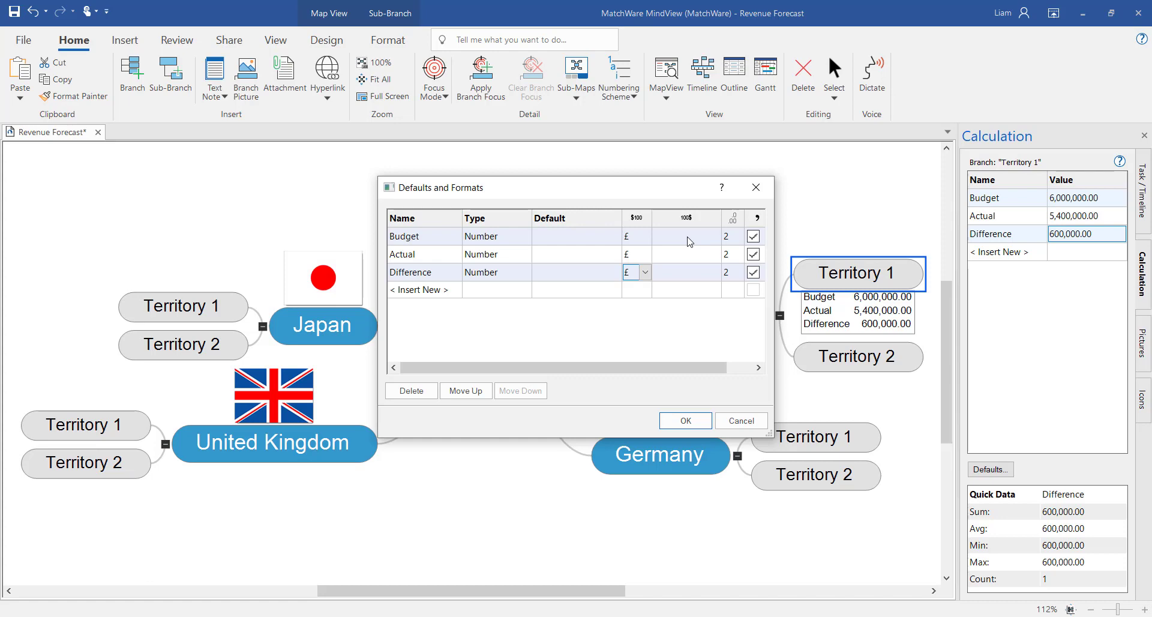
{"action": "mouse_move", "coordinate": [564, 279]}
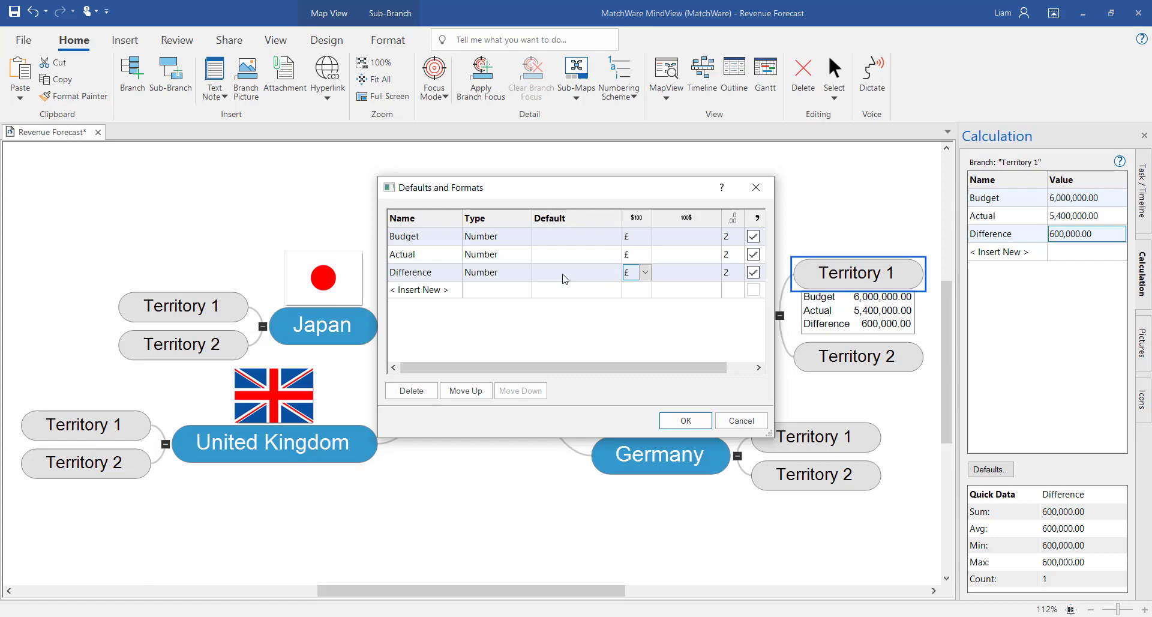
{"action": "left_click", "coordinate": [562, 271]}
{"action": "type", "text": "{Budget} -{Actual}"}
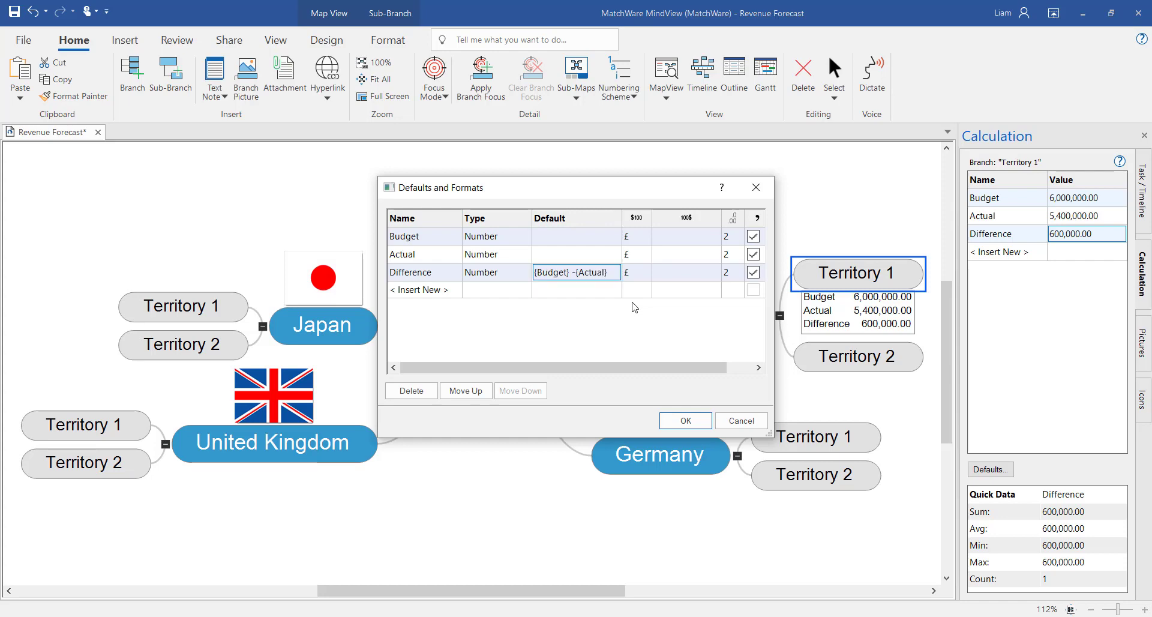
{"action": "left_click", "coordinate": [683, 420]}
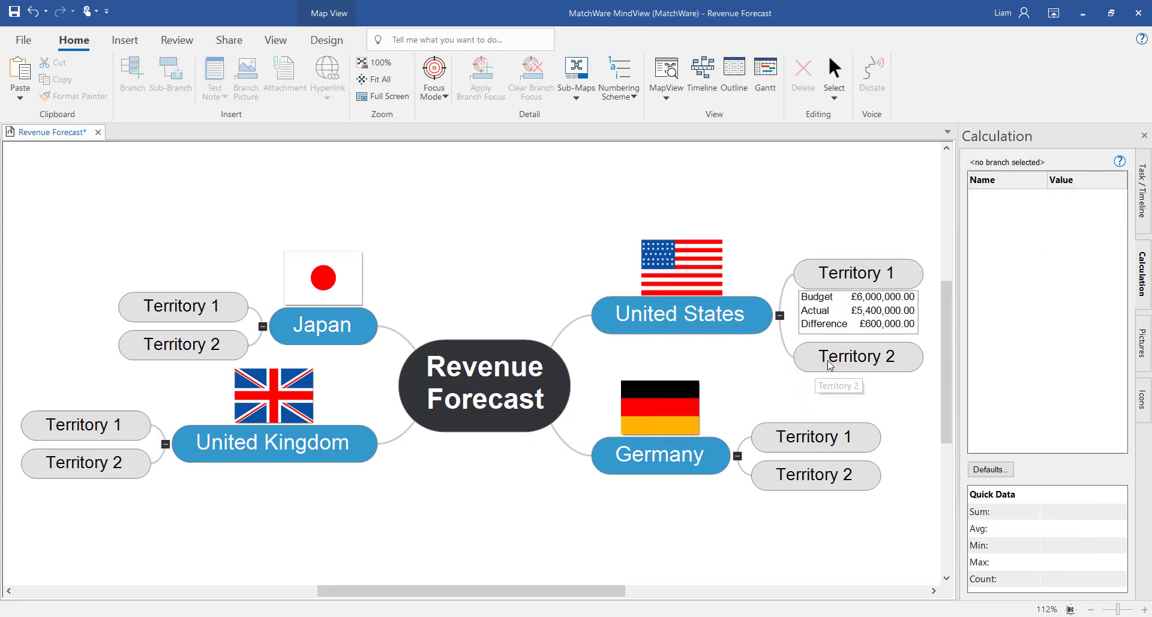
Step: Enter Territory 2's Budget 4500000 and continue filling each territory's Budget and Actual
{"action": "left_click", "coordinate": [857, 357]}
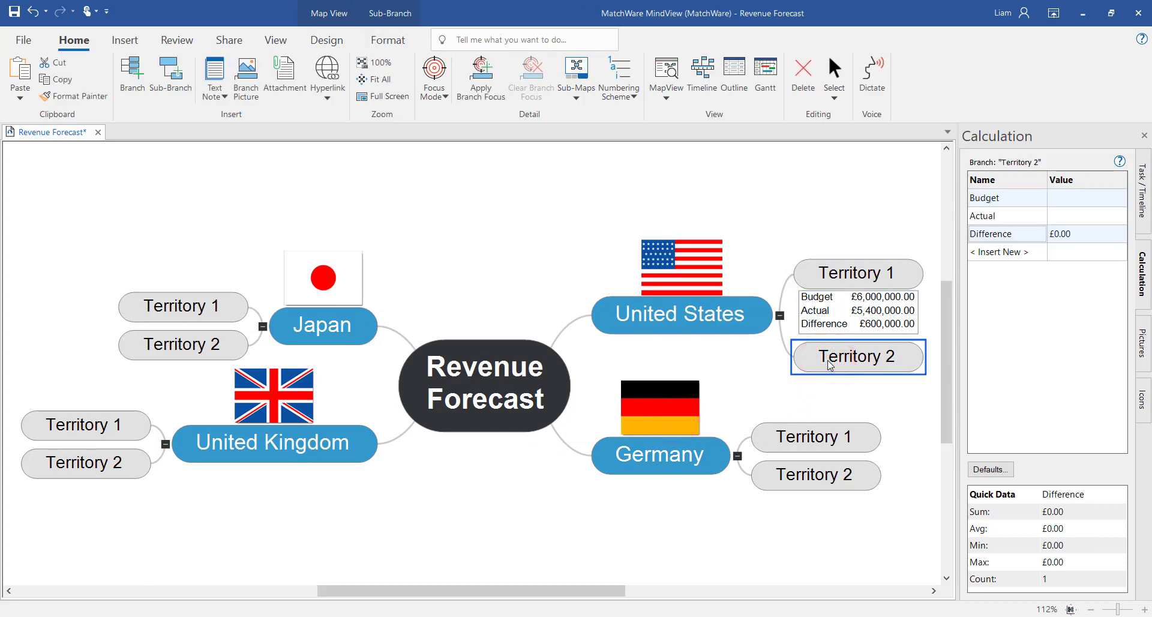
{"action": "left_click", "coordinate": [1087, 198]}
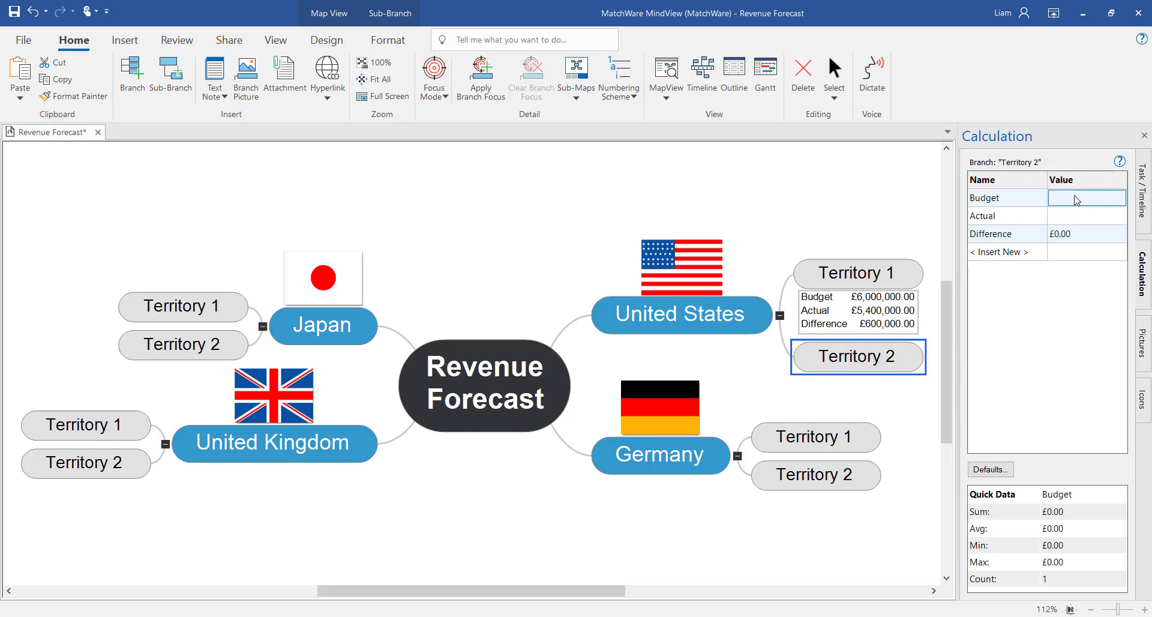
{"action": "type", "text": "45"}
{"action": "left_click", "coordinate": [1086, 216]}
{"action": "type", "text": "1"}
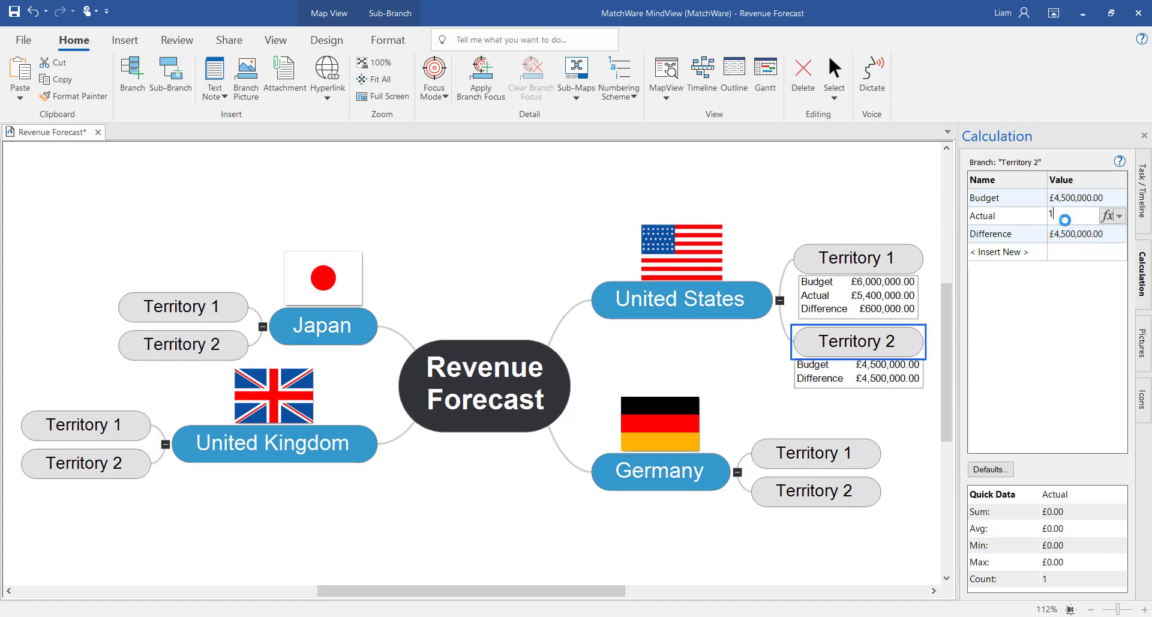
{"action": "type", "text": "000000"}
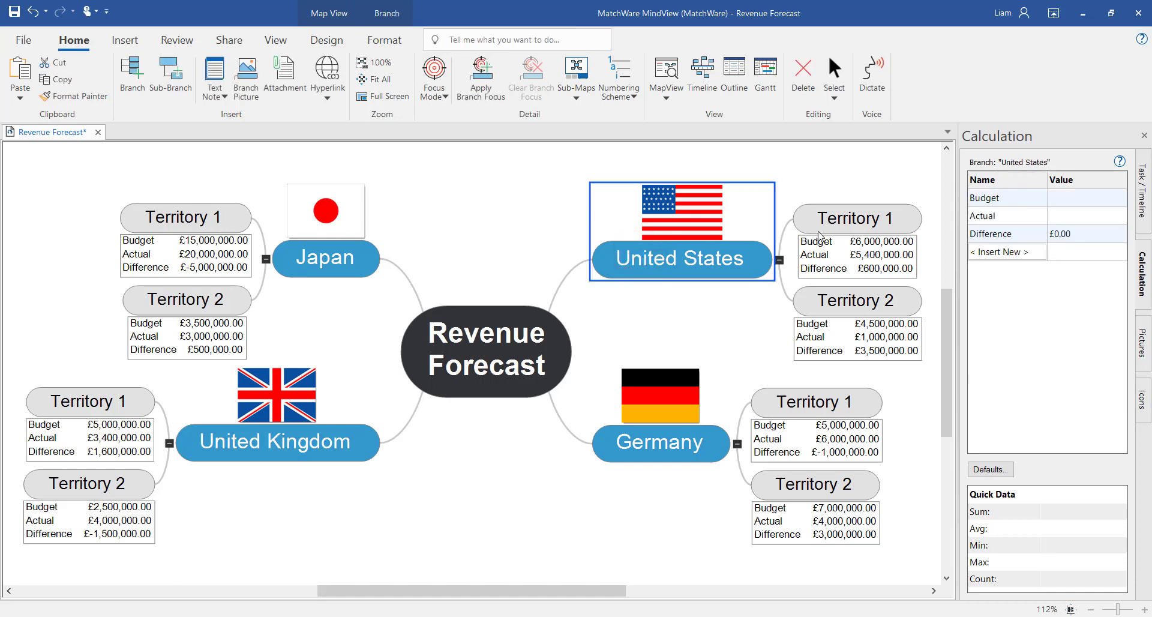
{"action": "mouse_move", "coordinate": [1086, 211]}
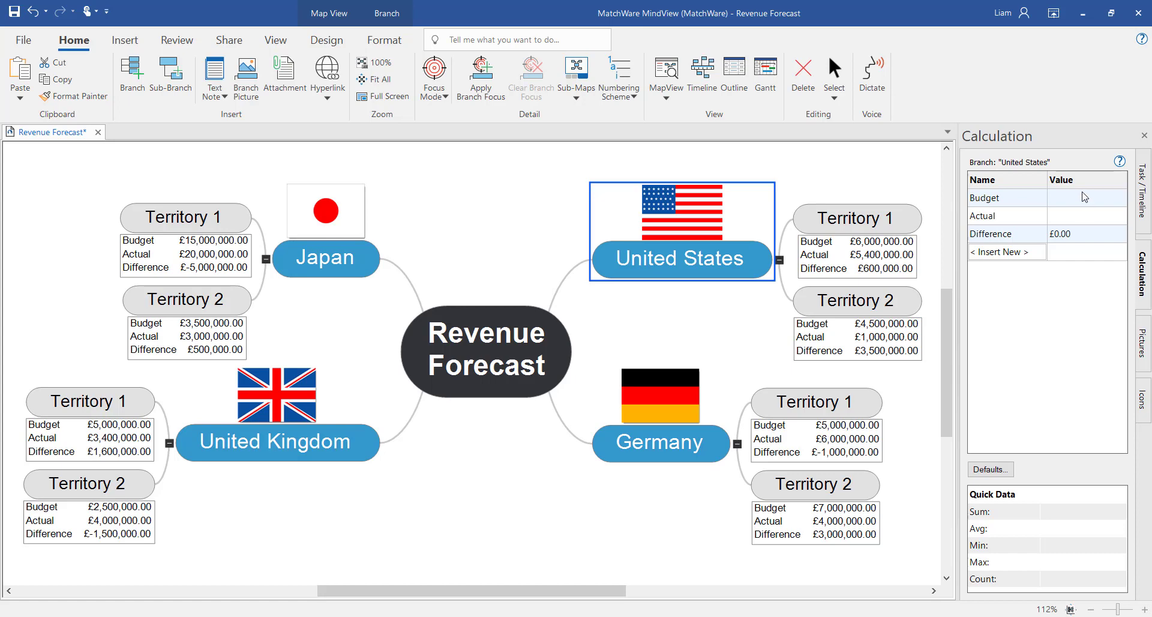
Step: Set United States Budget and Actual to the sum of its territory sub-branches
{"action": "left_click", "coordinate": [1087, 197]}
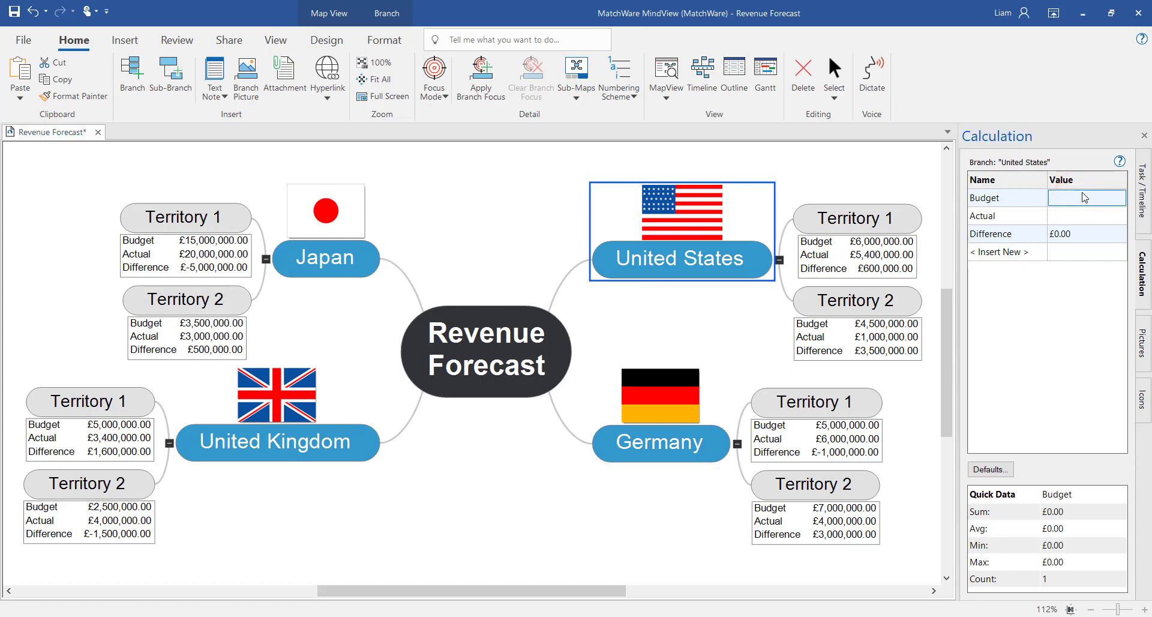
{"action": "left_click", "coordinate": [1115, 198]}
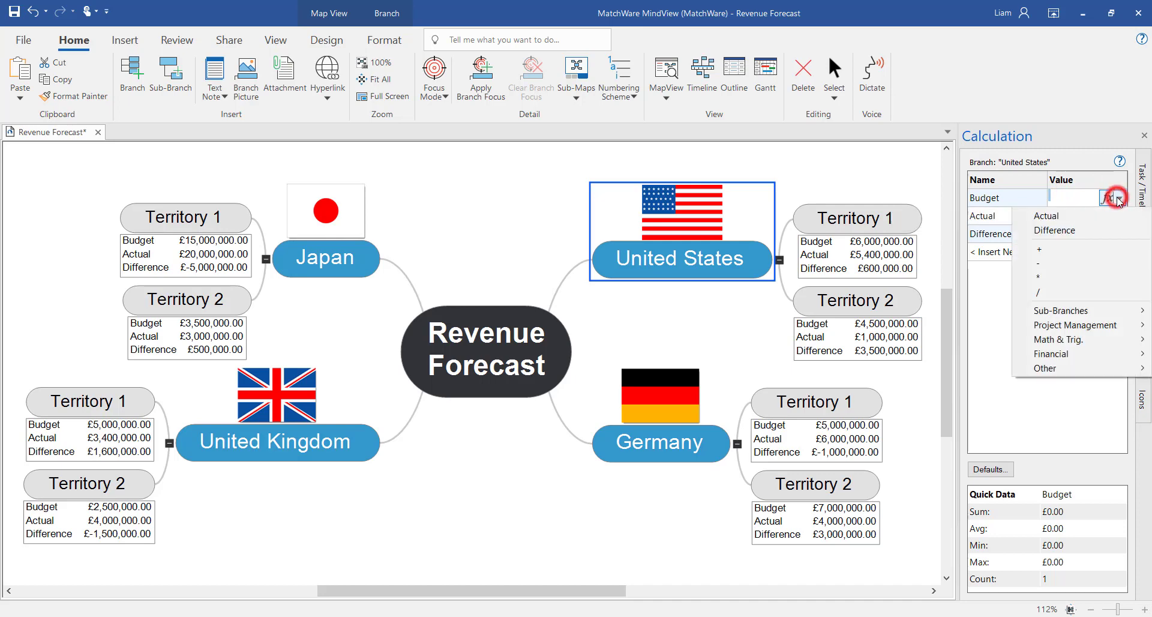
{"action": "left_click", "coordinate": [1059, 309]}
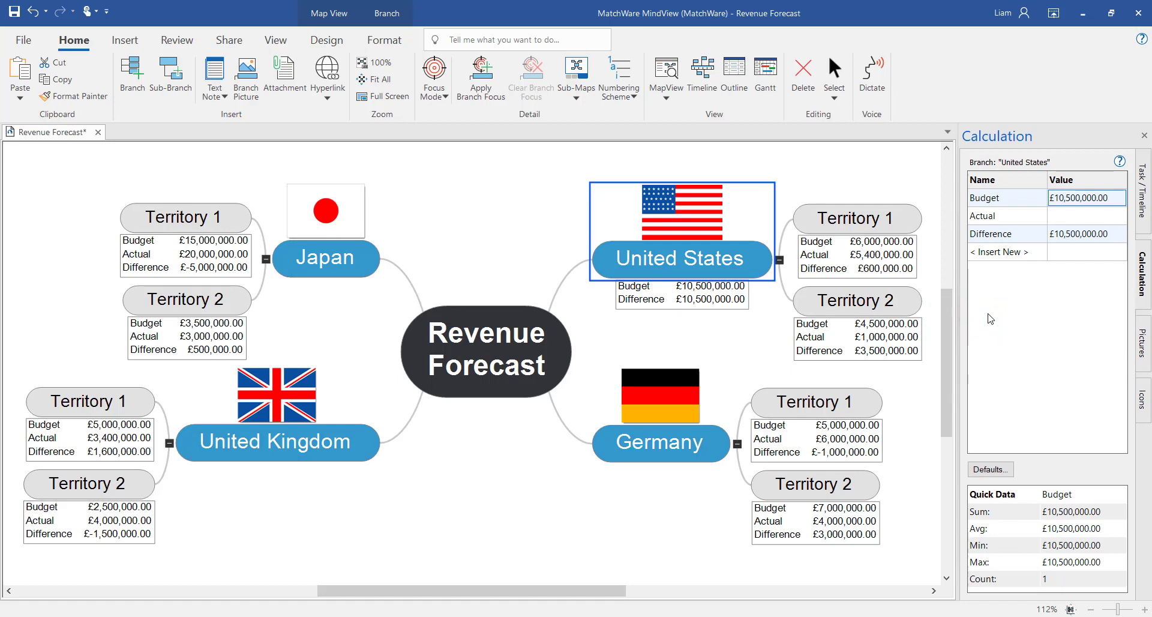
{"action": "mouse_move", "coordinate": [897, 252]}
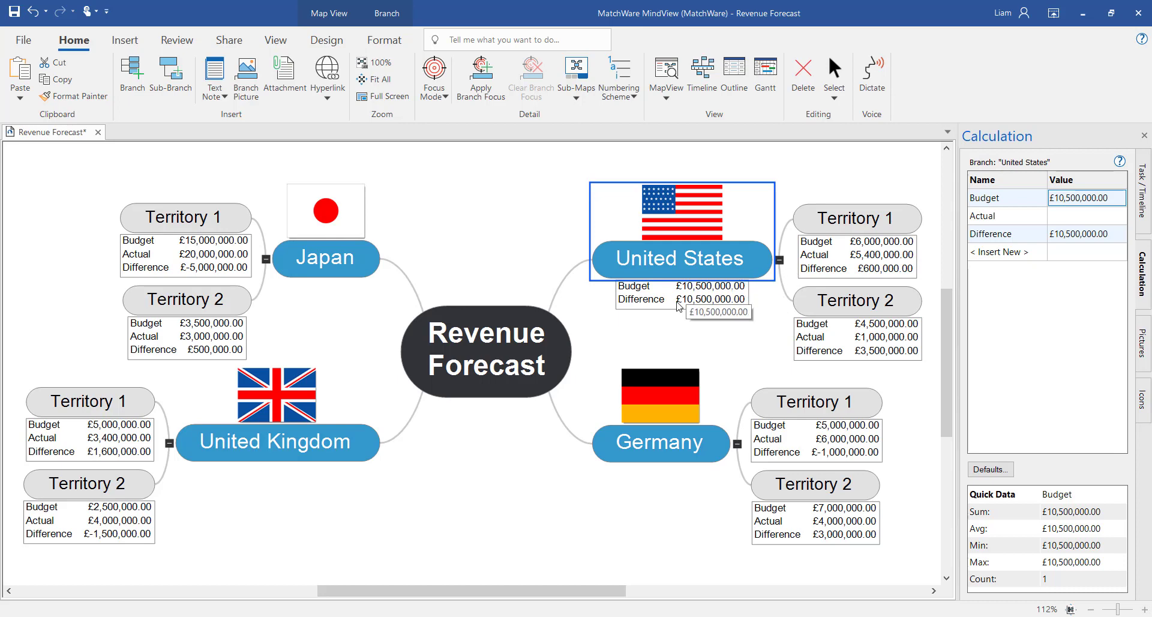
{"action": "left_click", "coordinate": [1087, 215]}
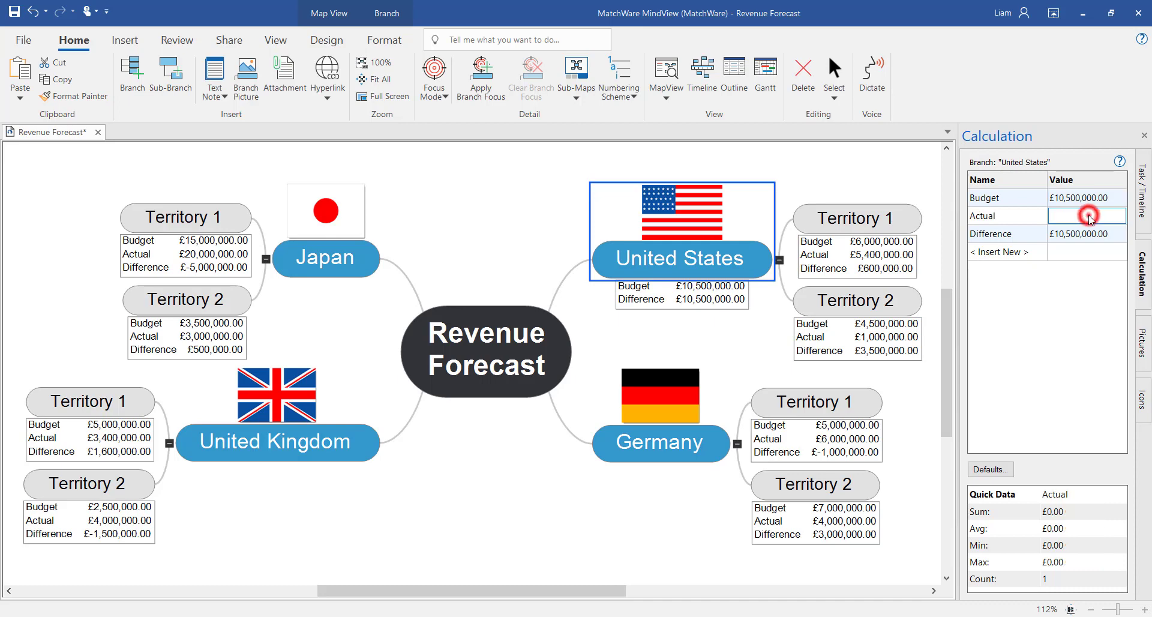
{"action": "left_click", "coordinate": [1109, 216]}
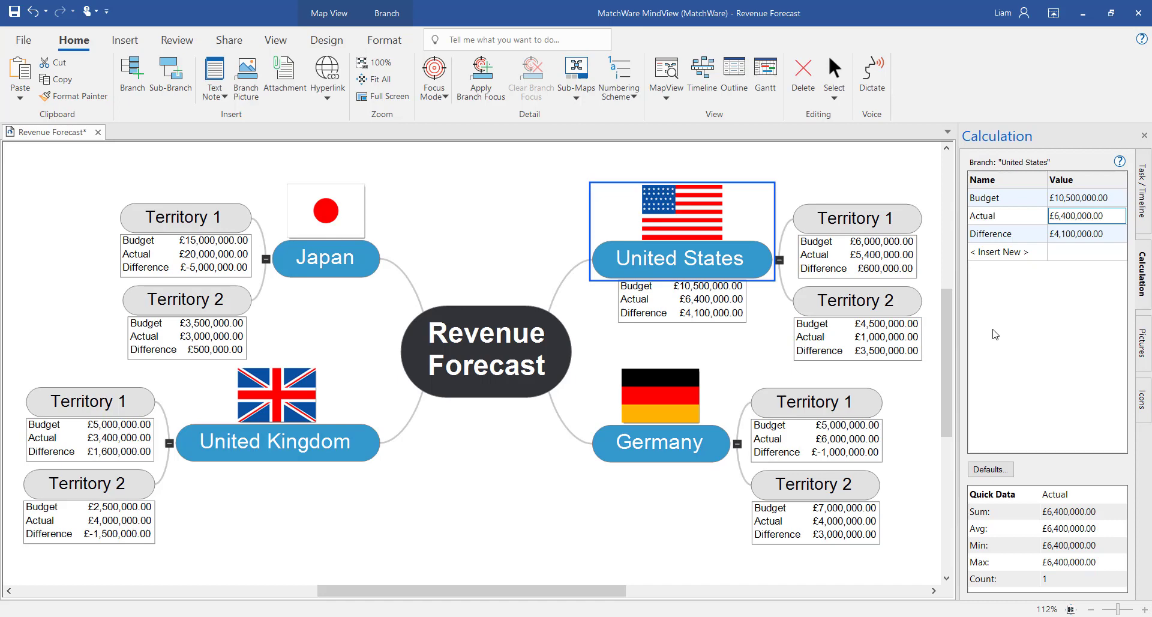
Step: Apply sub-branch sum defaults so all countries and the root roll up totals
{"action": "left_click", "coordinate": [990, 469]}
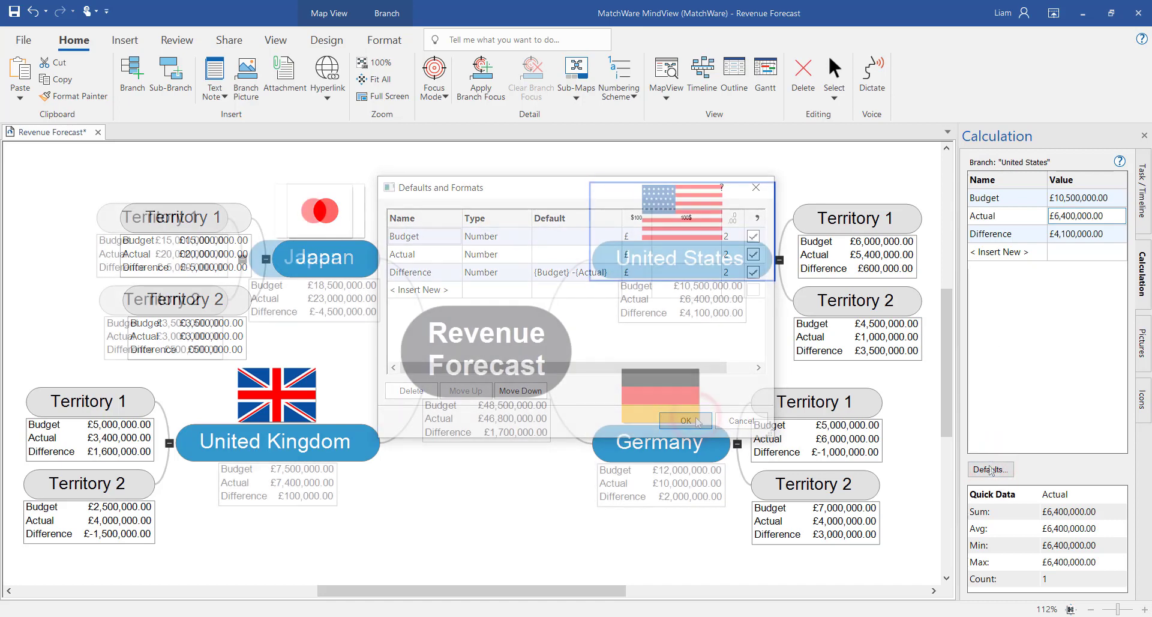
{"action": "left_click", "coordinate": [685, 420]}
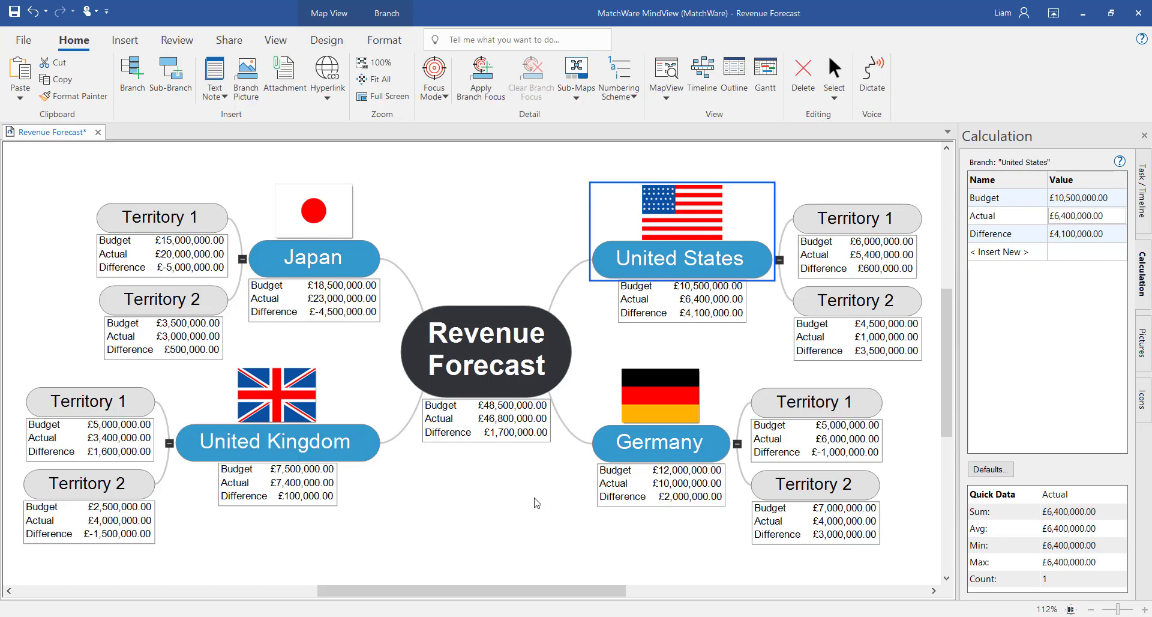
Step: Run a Custom Excel Export with Template 2 including Budget, Actual and Difference
{"action": "left_click", "coordinate": [24, 41]}
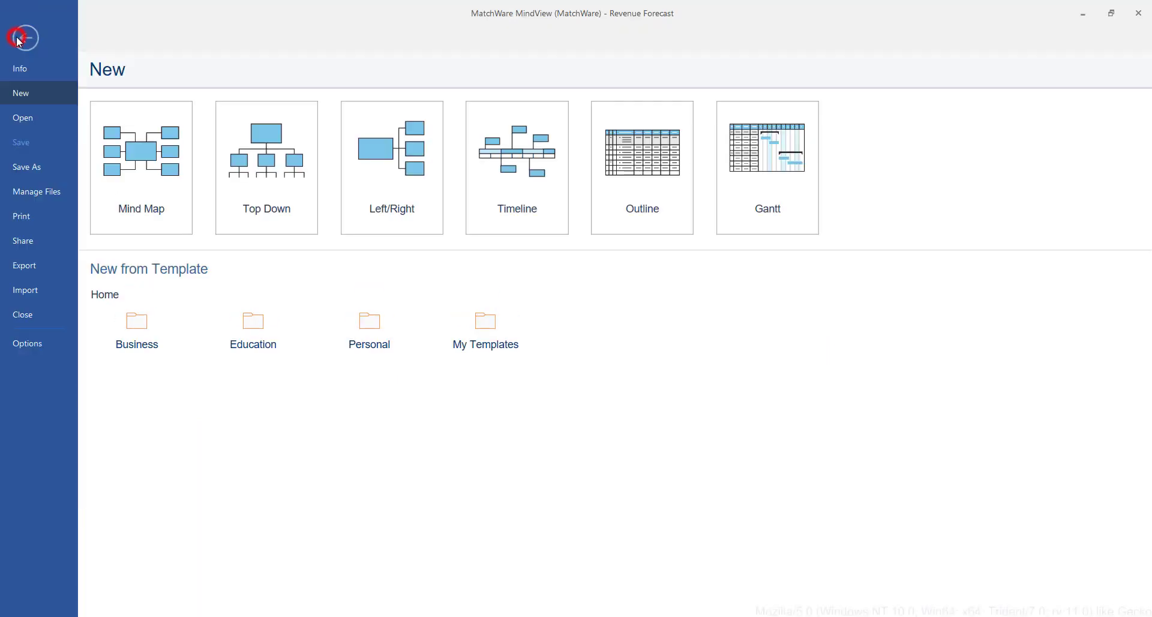
{"action": "left_click", "coordinate": [24, 266]}
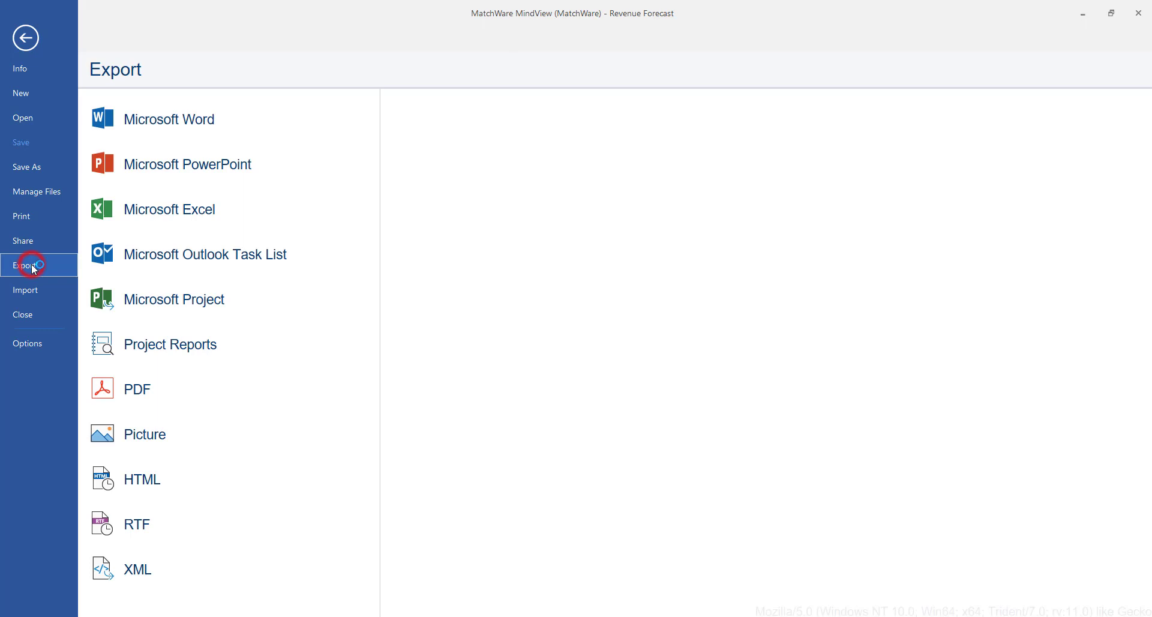
{"action": "left_click", "coordinate": [170, 208]}
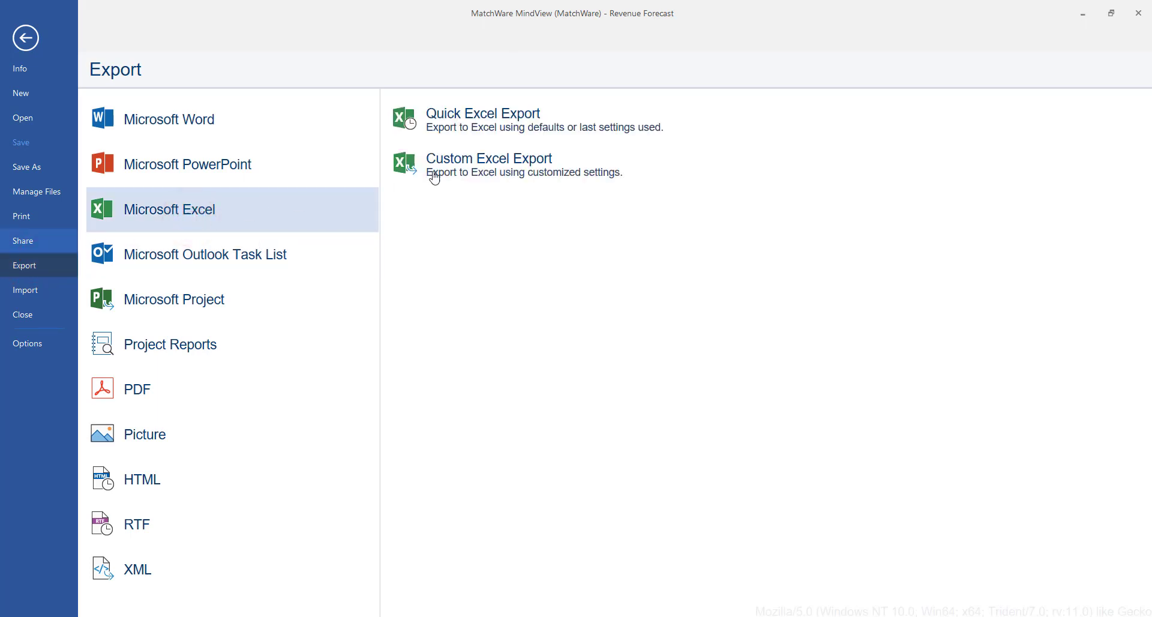
{"action": "left_click", "coordinate": [489, 159]}
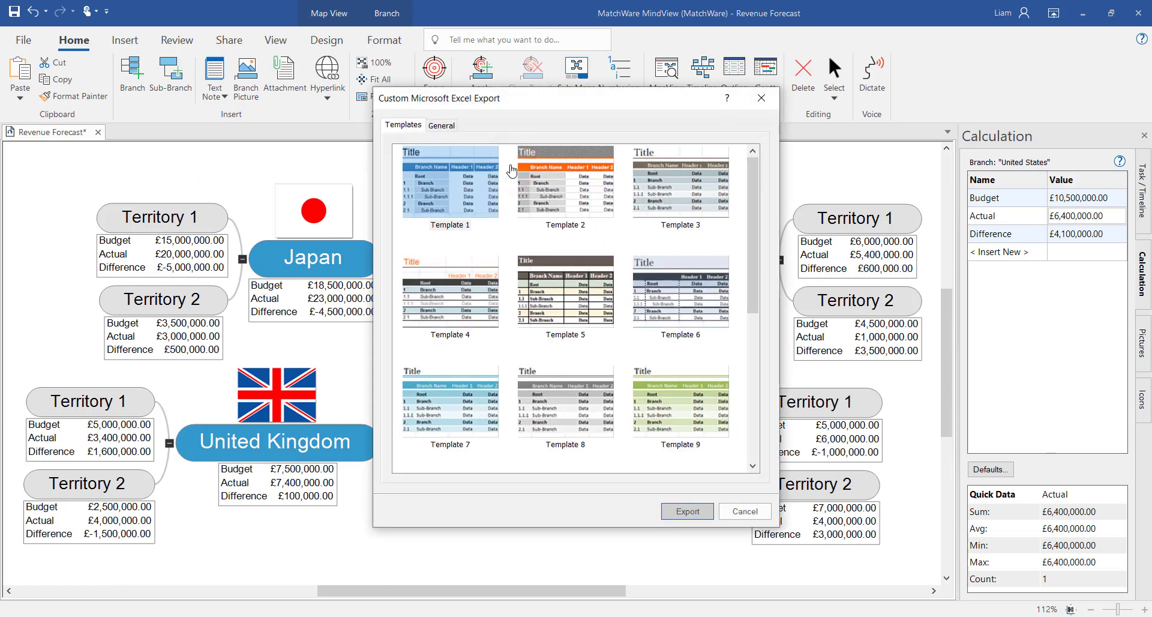
{"action": "left_click", "coordinate": [564, 182]}
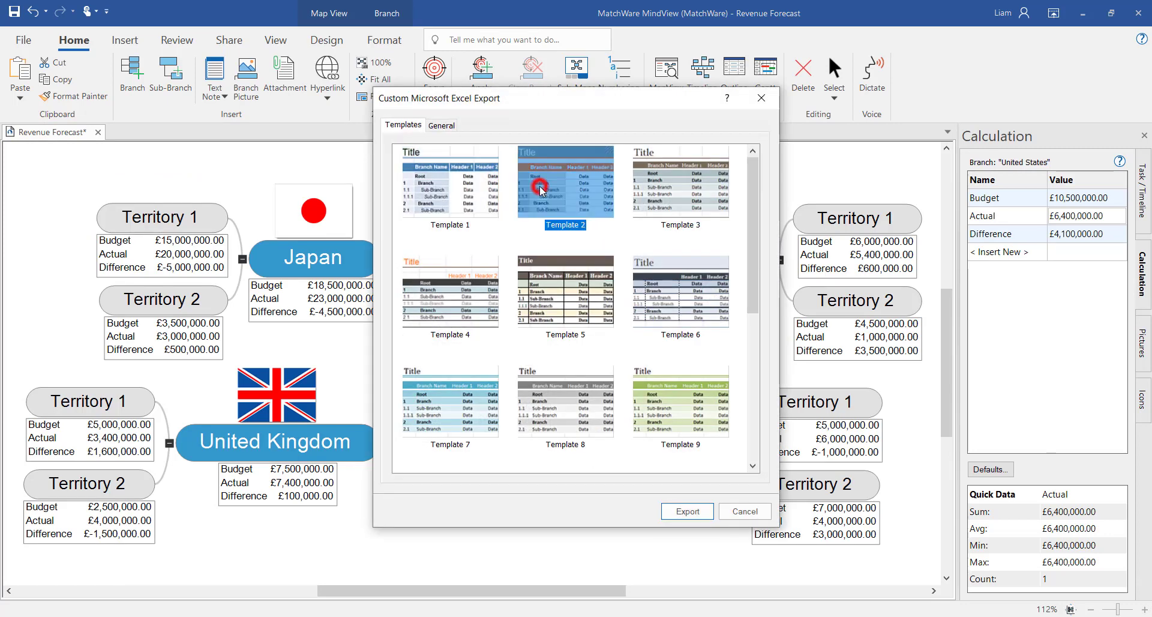
{"action": "left_click", "coordinate": [441, 124]}
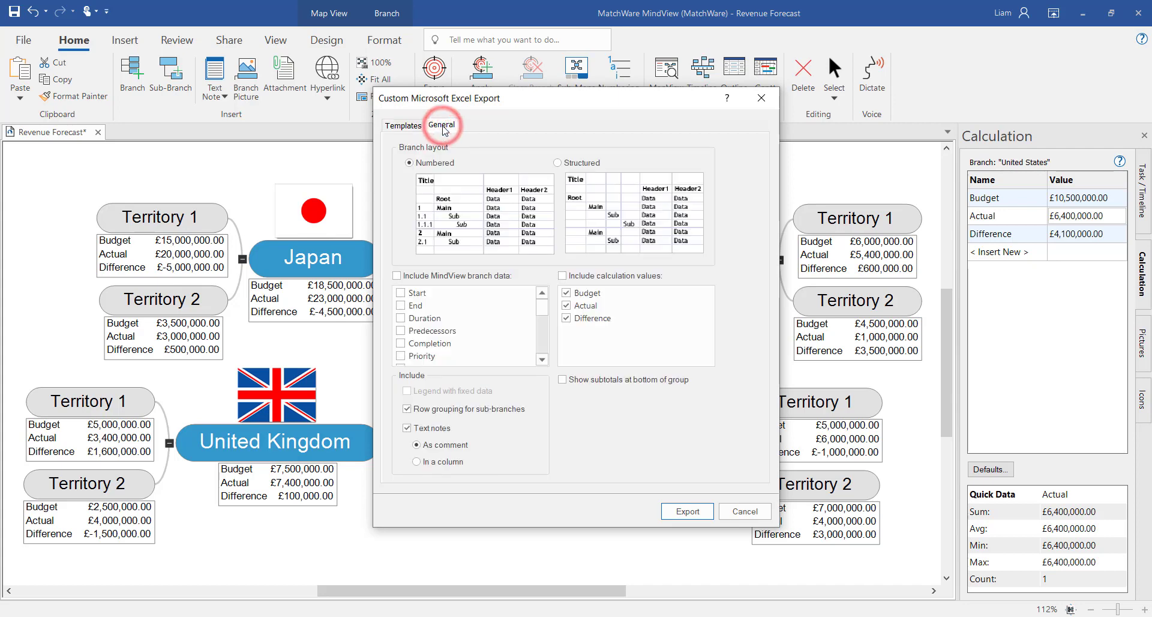
{"action": "mouse_move", "coordinate": [443, 131]}
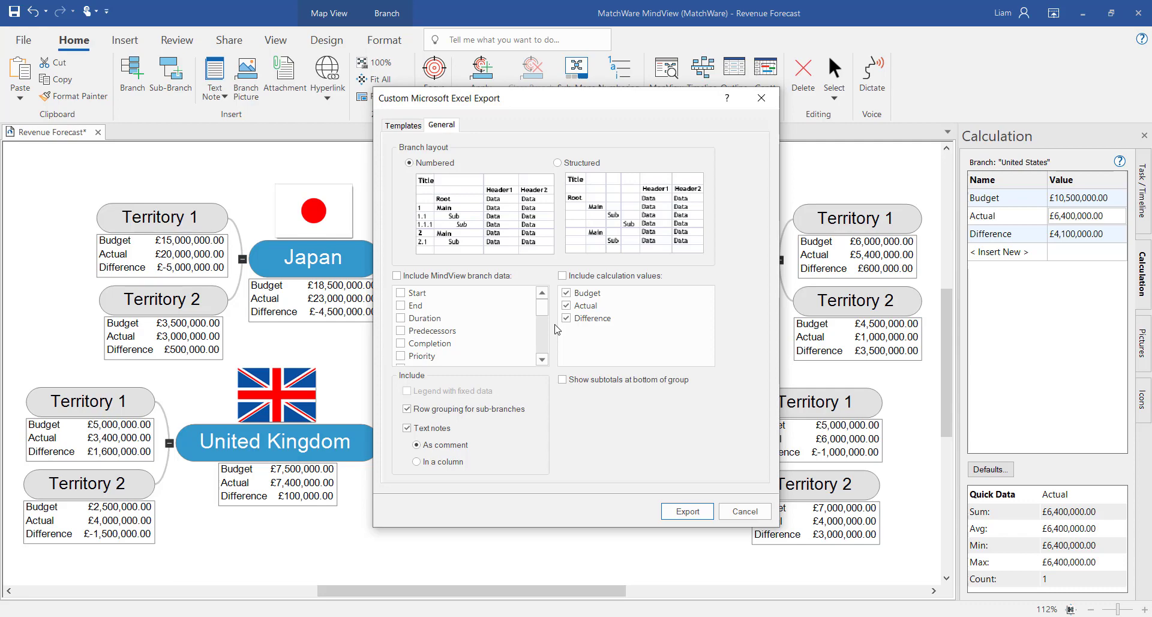
{"action": "left_click", "coordinate": [685, 511]}
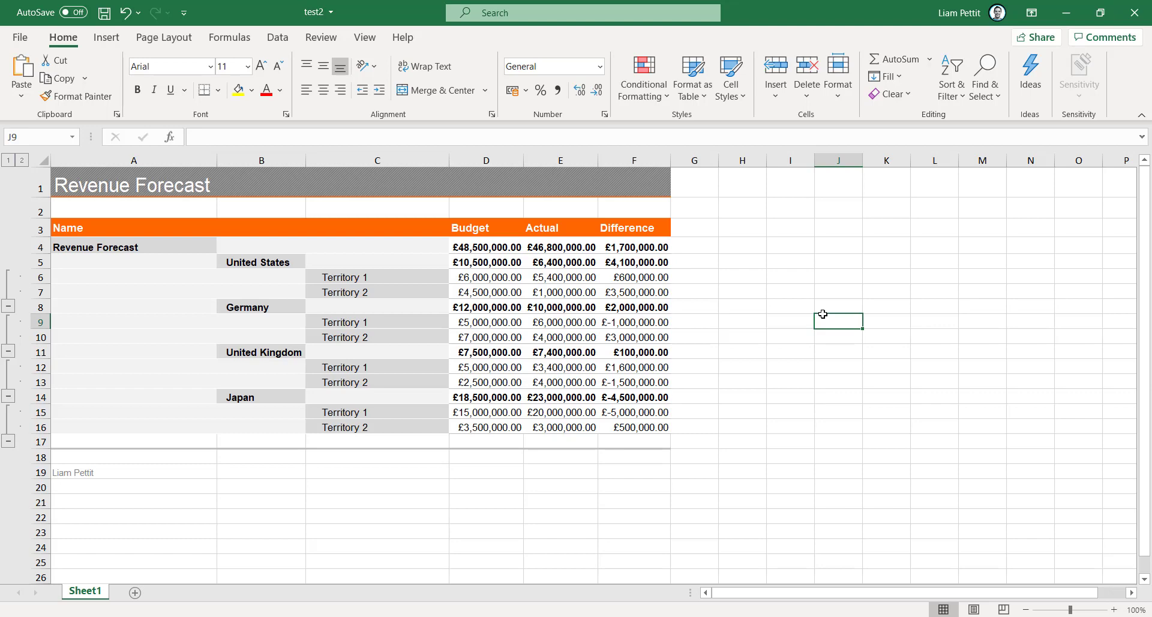
{"action": "mouse_move", "coordinate": [554, 232]}
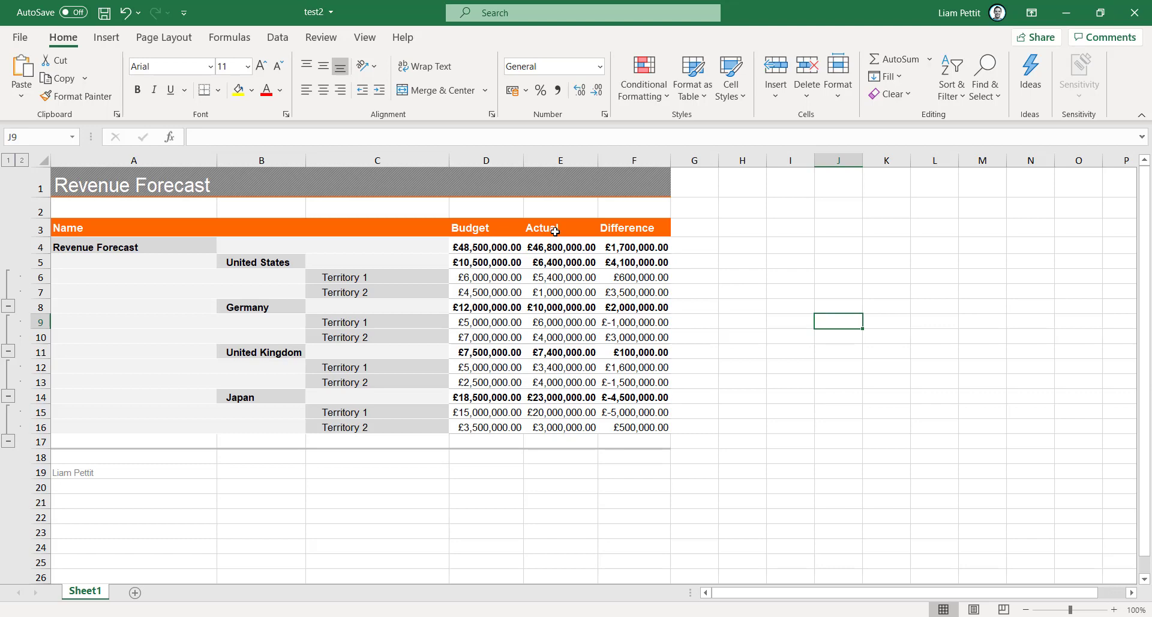
{"action": "mouse_move", "coordinate": [686, 237]}
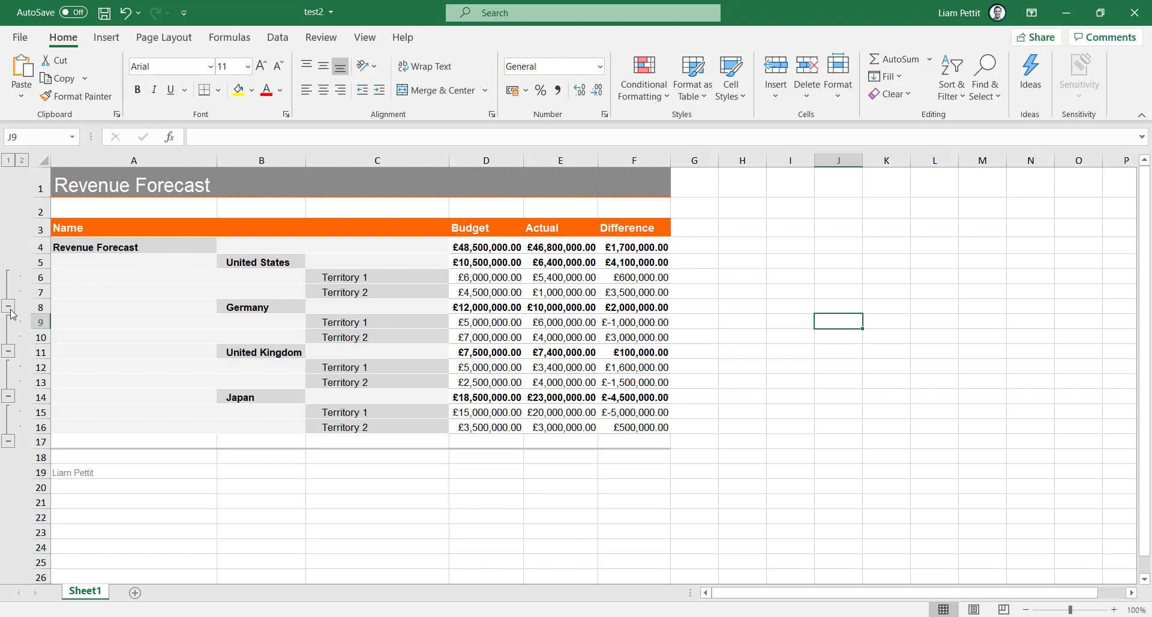
Step: Collapse the exported sheet's outline to country totals, then expand territories again
{"action": "left_click", "coordinate": [9, 307]}
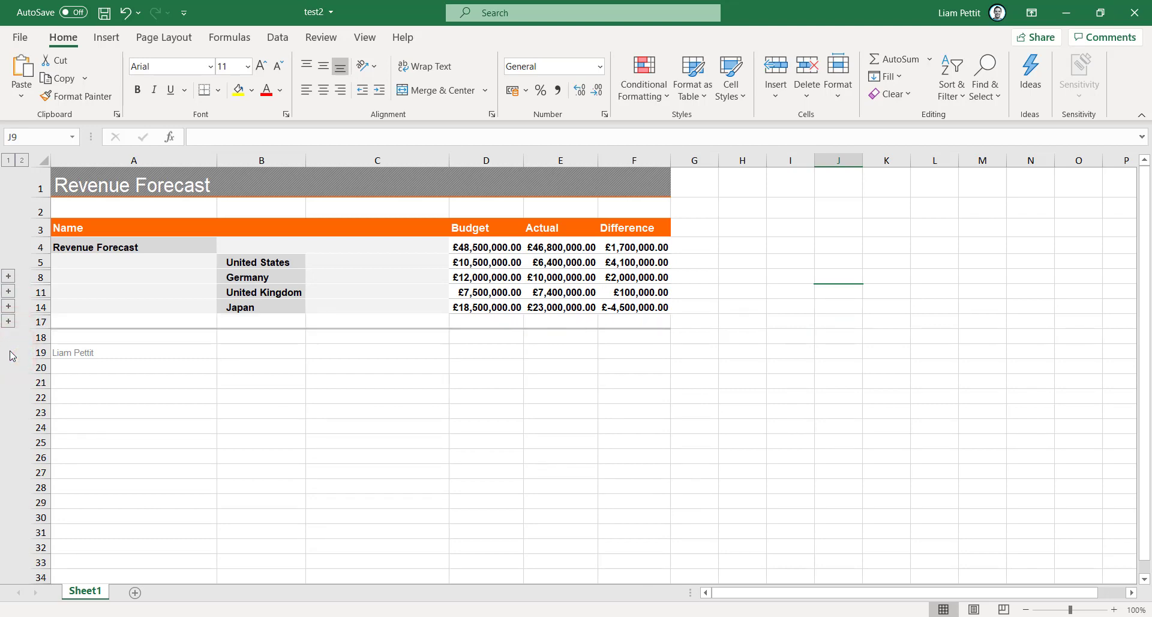
{"action": "left_click", "coordinate": [9, 275]}
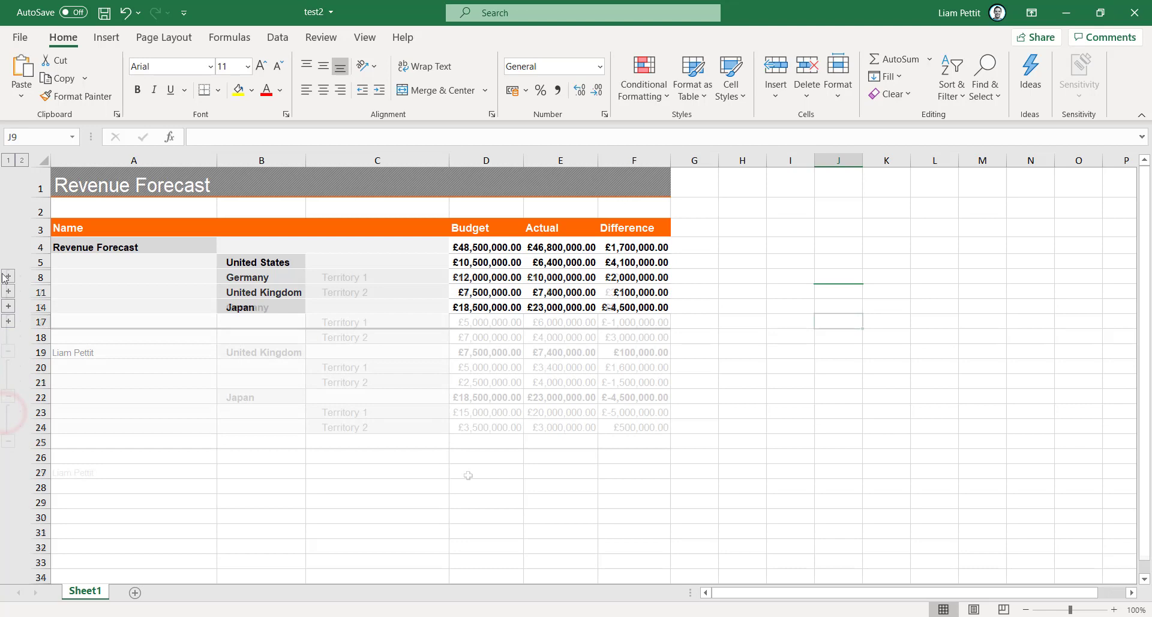
{"action": "left_click", "coordinate": [7, 277]}
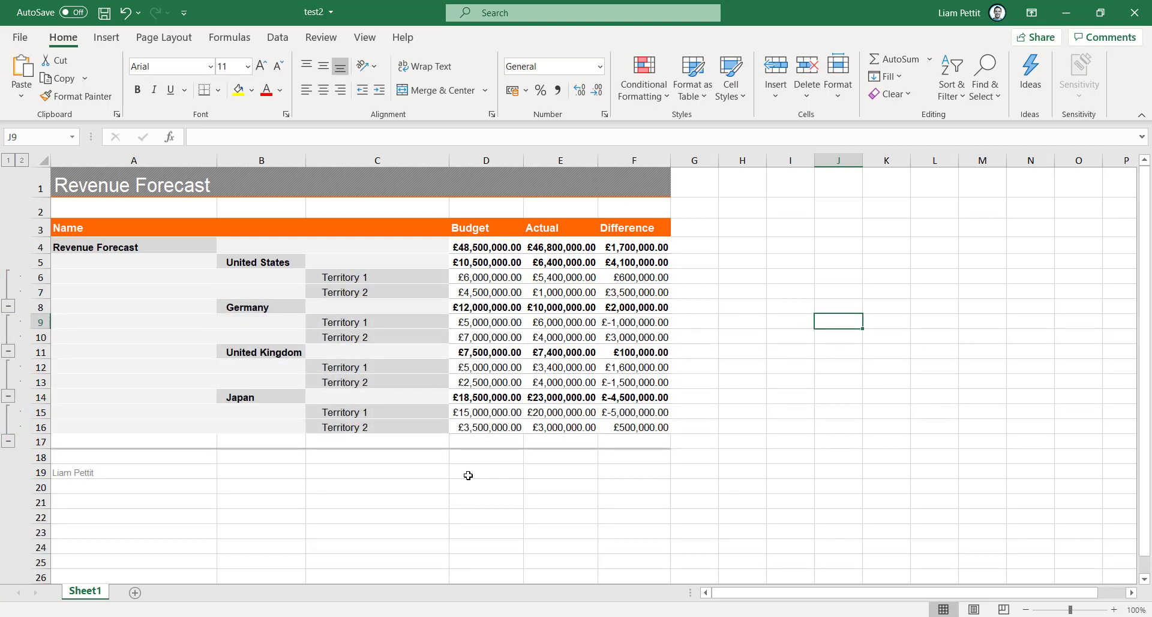